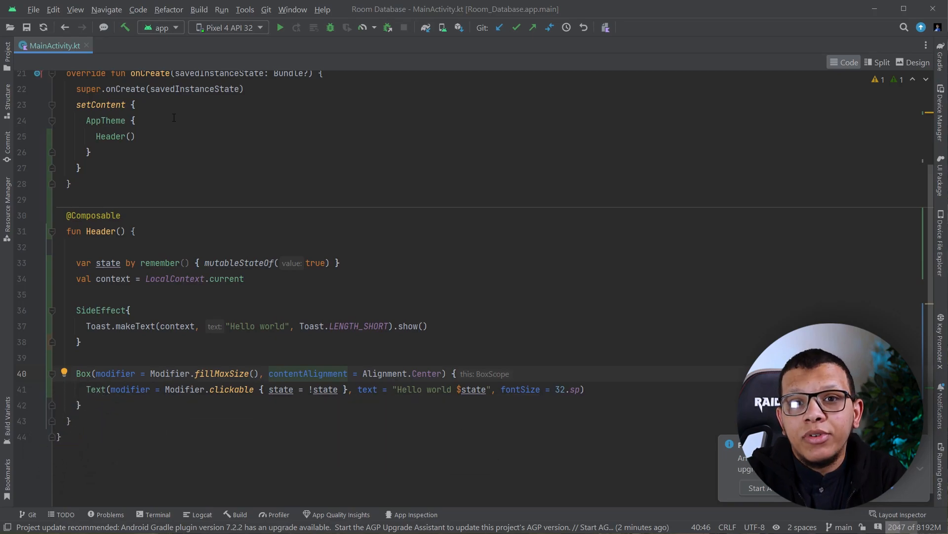
- Reformat MainActivity.kt (Ctrl+Alt+Shift+L) and place the caret after the context declaration
{"action": "left_click", "coordinate": [180, 325]}
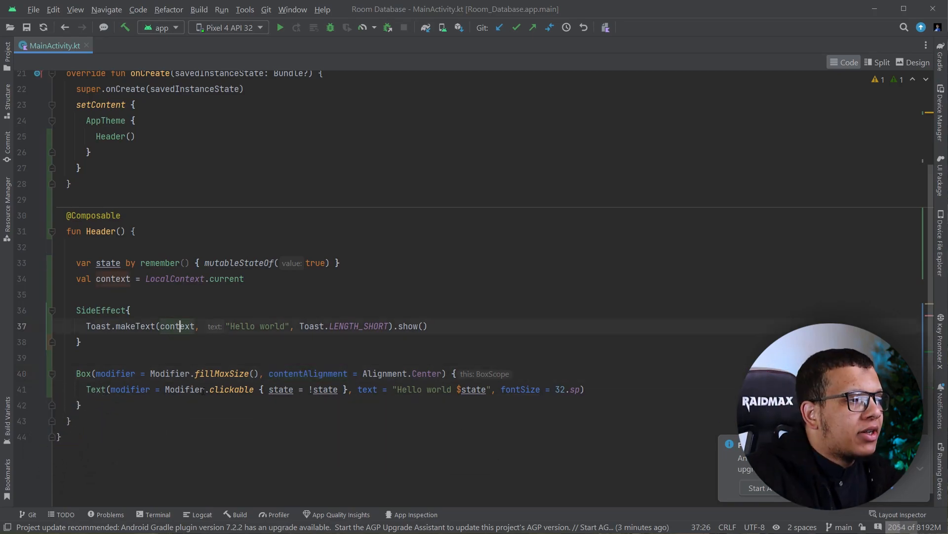
{"action": "key", "text": "ctrl+alt+shift+l"}
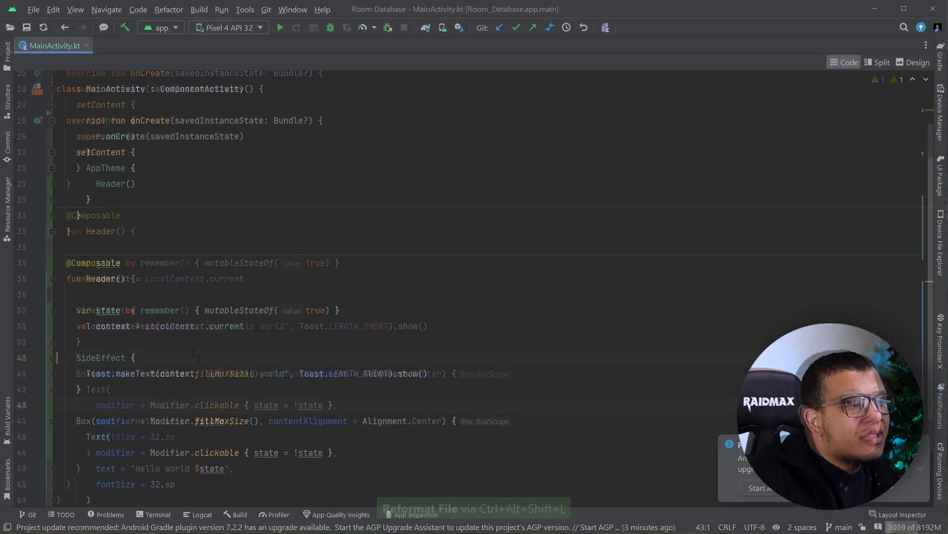
{"action": "key", "text": "ctrl+alt+shift+l"}
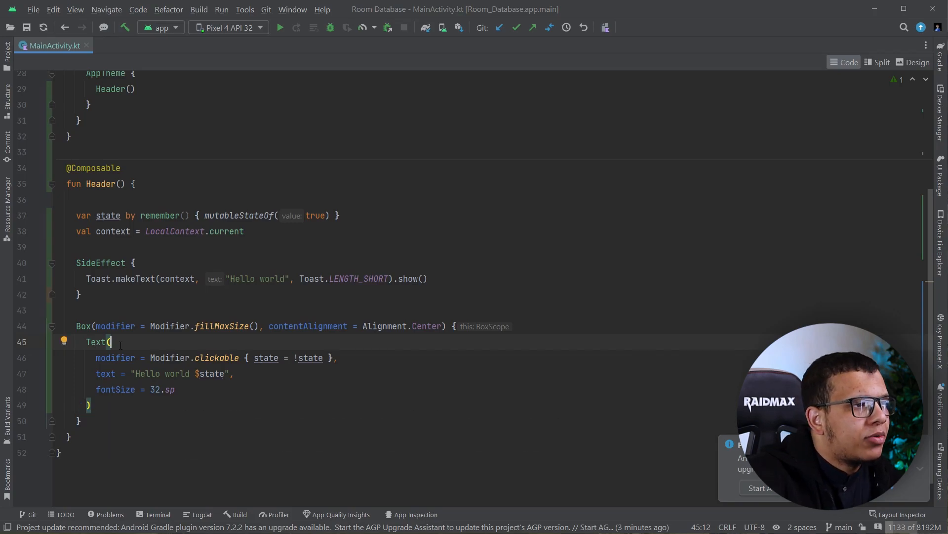
{"action": "left_click", "coordinate": [81, 294]}
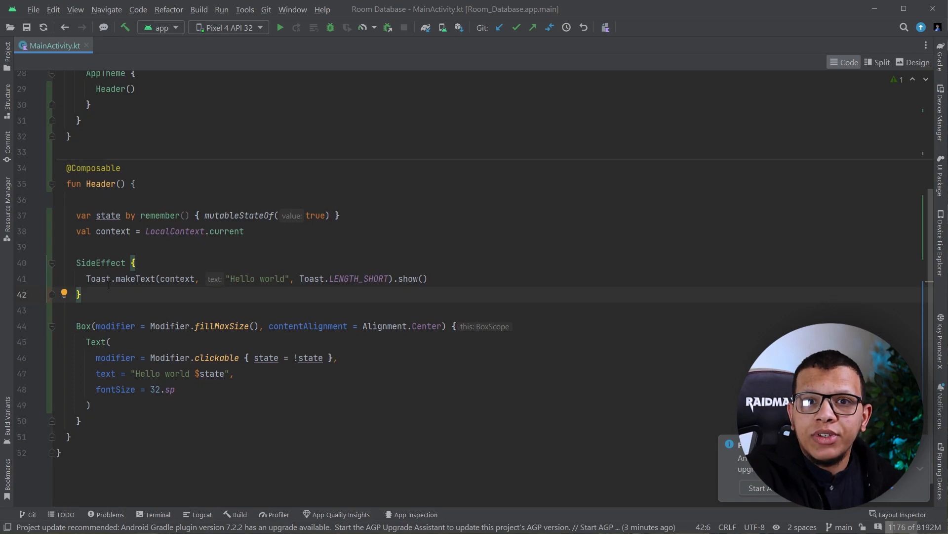
{"action": "left_click", "coordinate": [244, 231]}
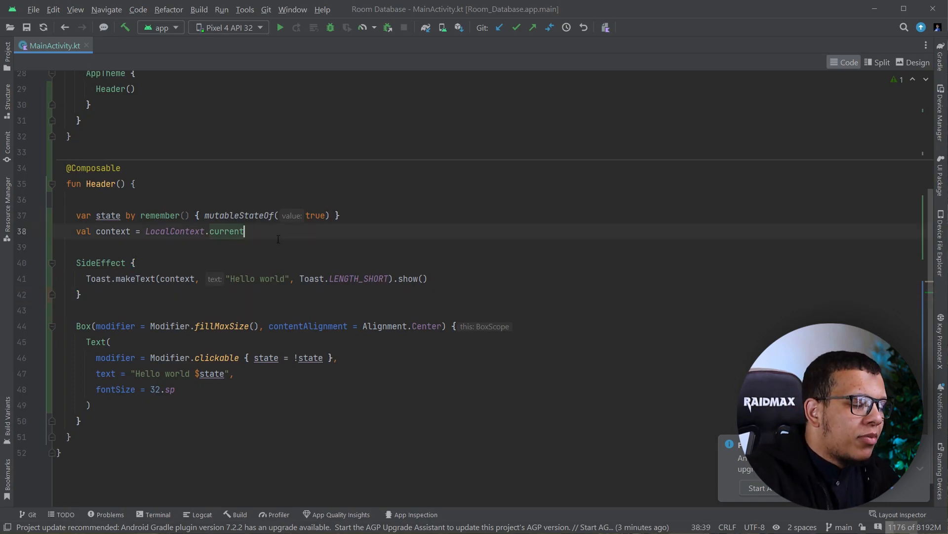
- Add LaunchedEffect(key1 = Unit, block = { delay(5000) }) below the context line
{"action": "type", "text": "LaunchedEffect(key1 = , block ="}
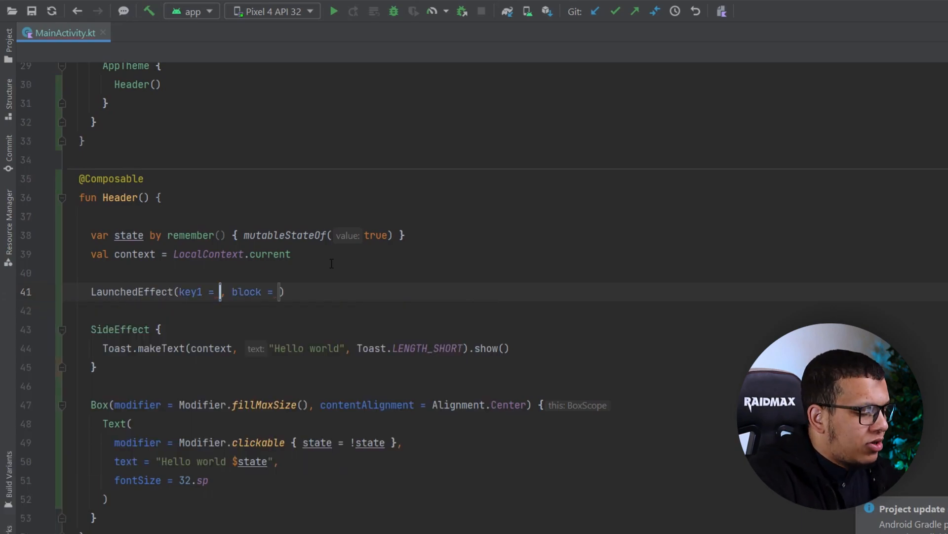
{"action": "type", "text": "Unit"}
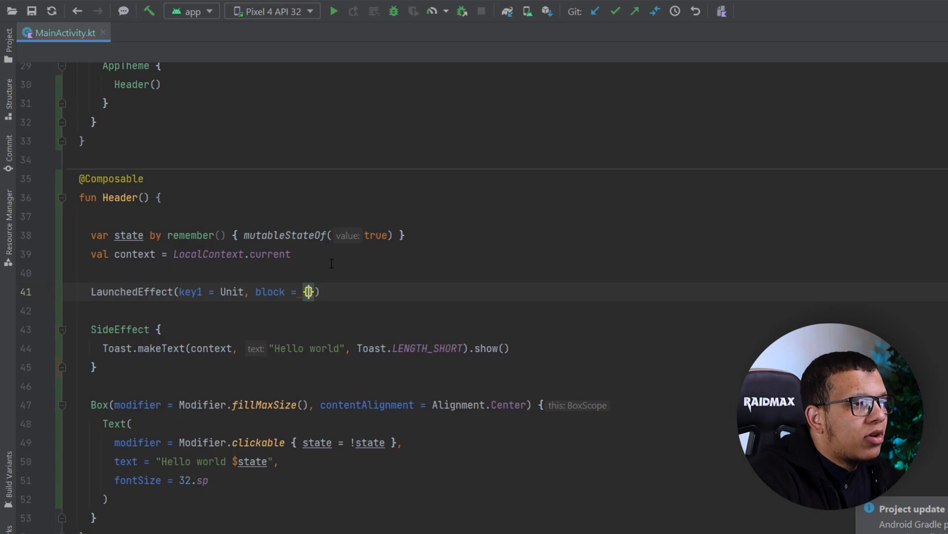
{"action": "type", "text": "de"}
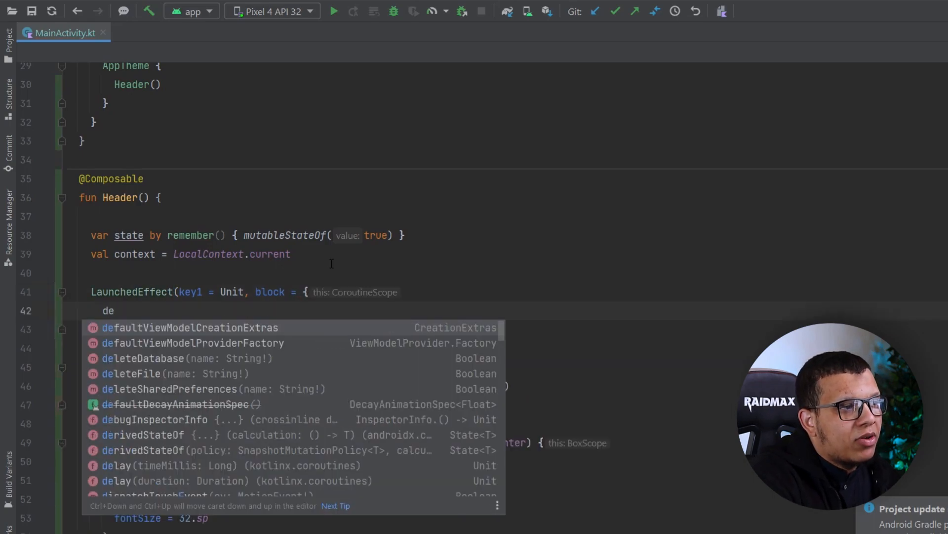
{"action": "key", "text": "Escape"}
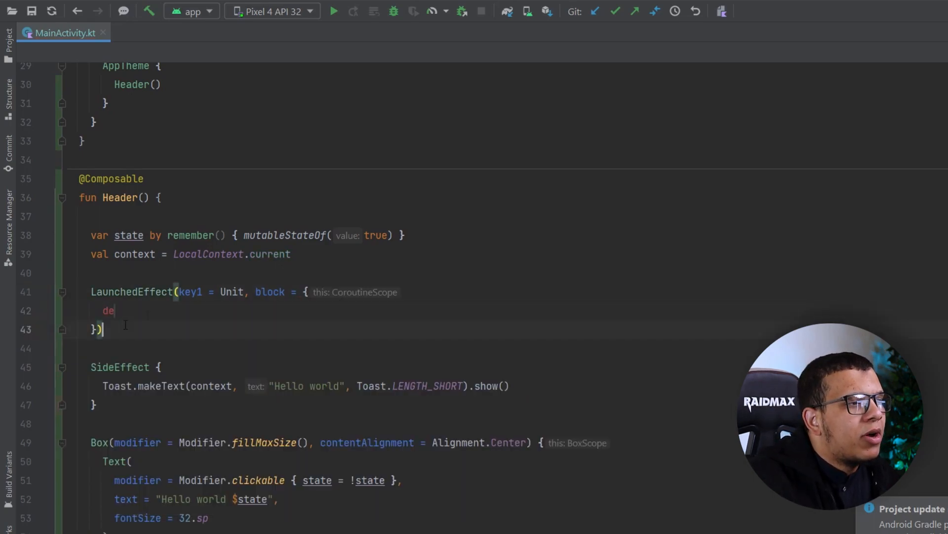
{"action": "type", "text": "de"}
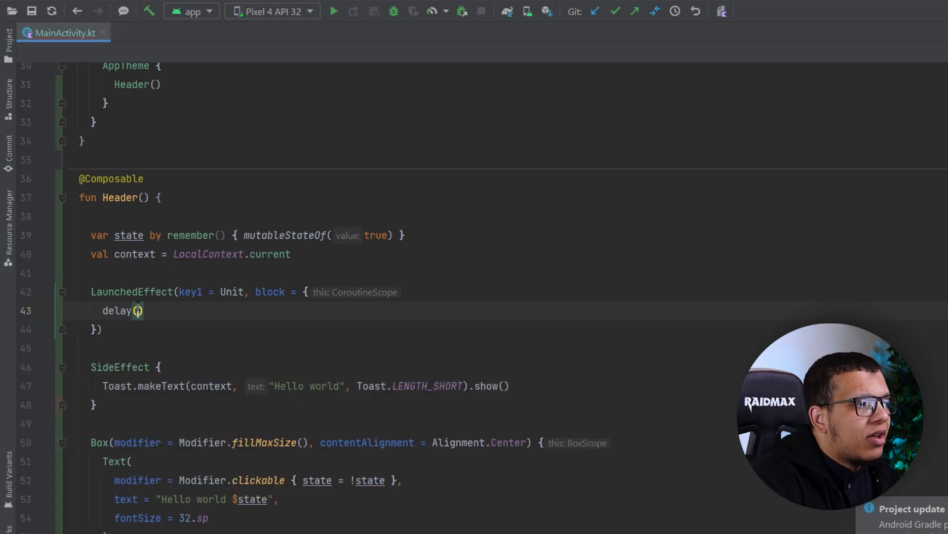
{"action": "type", "text": "5000"}
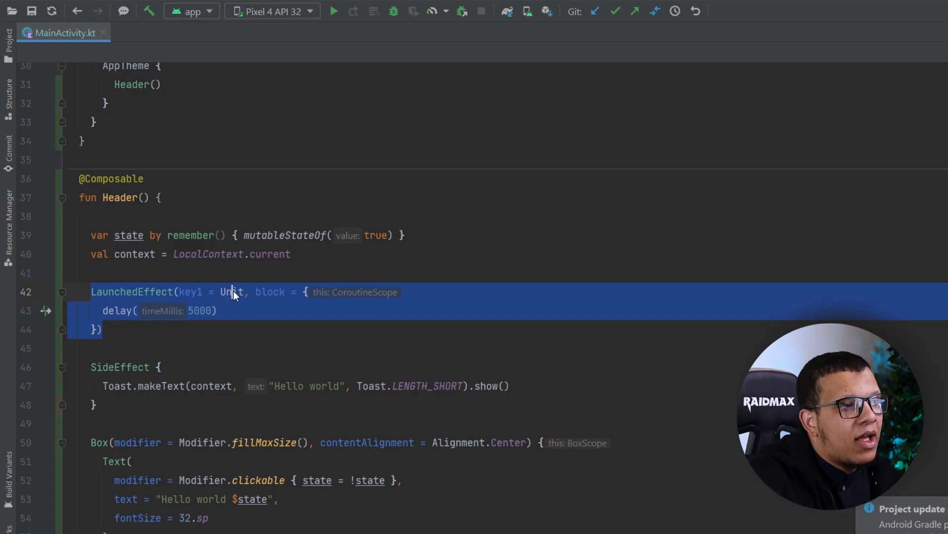
- Move the Hello world Toast from SideEffect into the clickable lambda after delay(5000)
{"action": "double_click", "coordinate": [232, 292]}
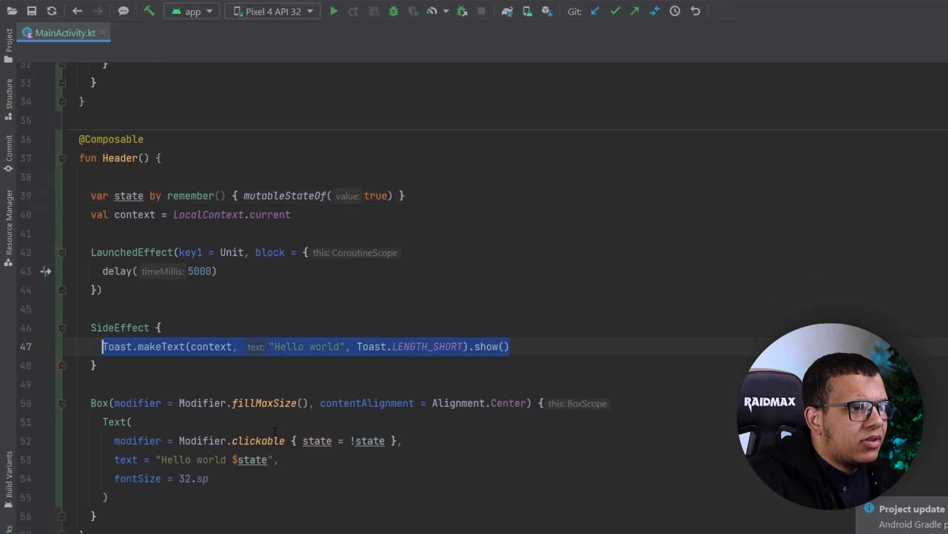
{"action": "key", "text": "Delete"}
{"action": "type", "text": "val"}
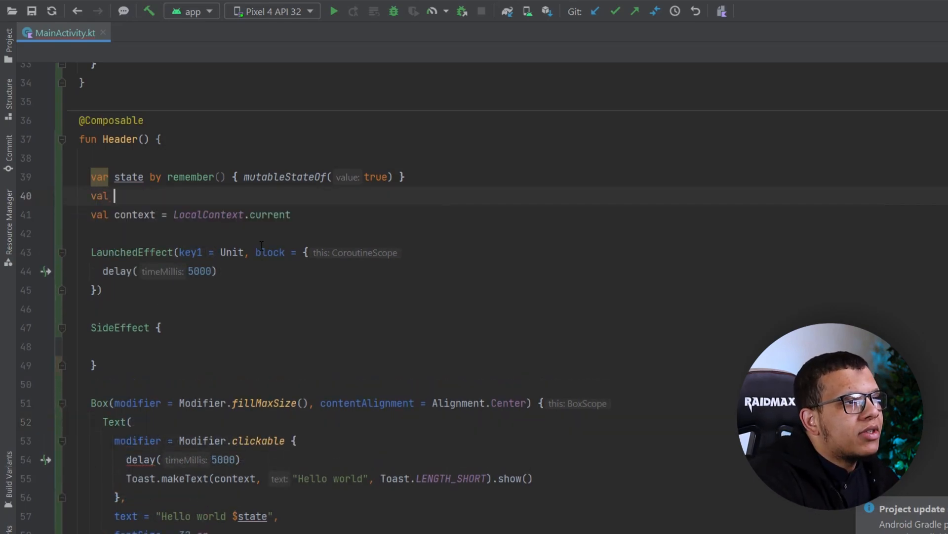
- Declare val scope = rememberCoroutineScope(), view its source in Effects.kt, and return to MainActivity.kt
{"action": "type", "text": "scope ="}
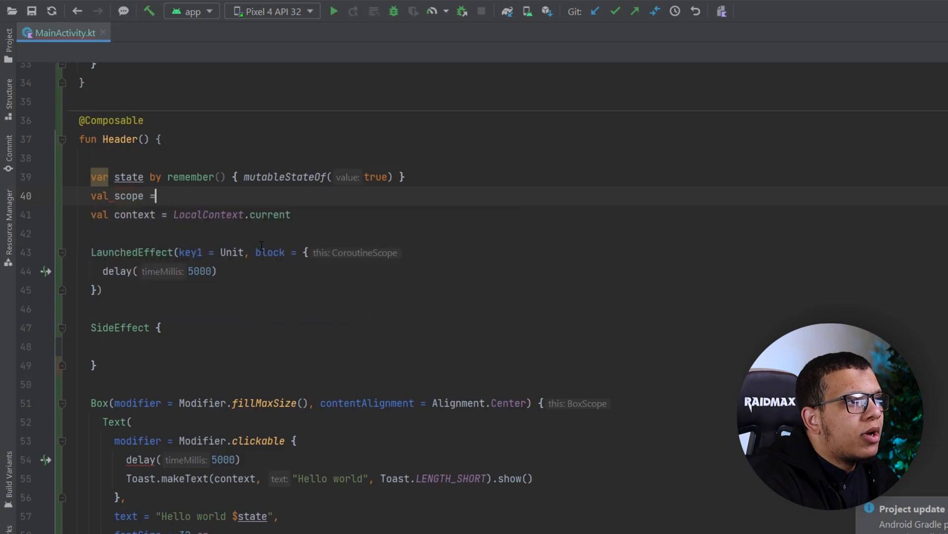
{"action": "type", "text": "rememberCoroutineScope("}
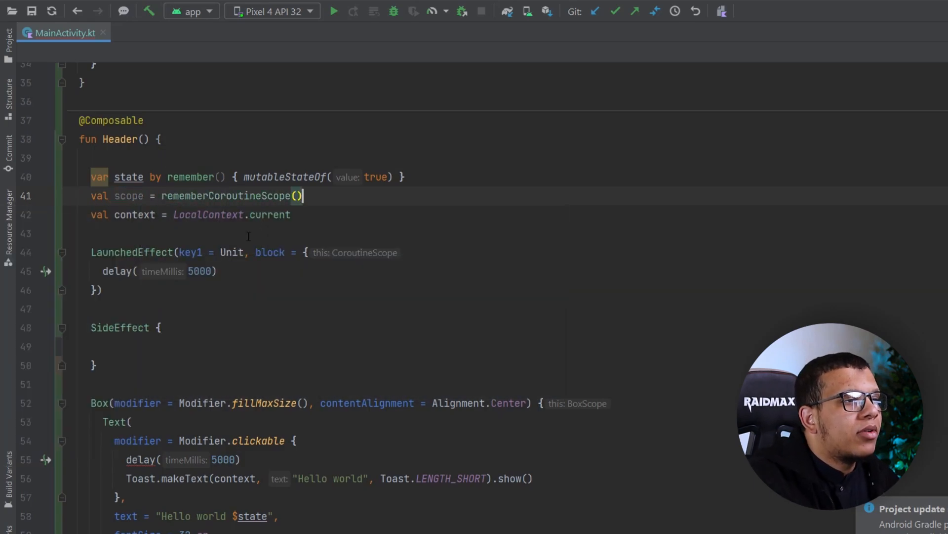
{"action": "left_click", "coordinate": [227, 196]}
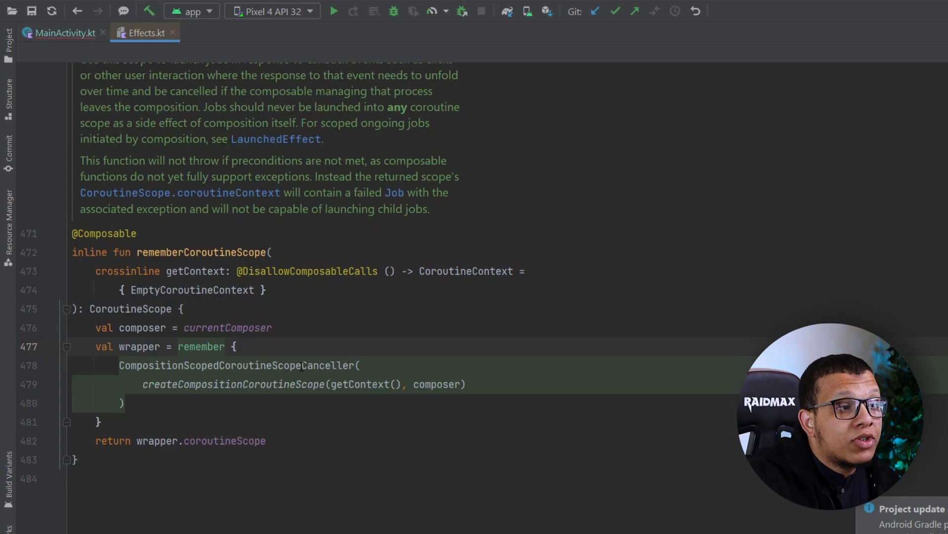
{"action": "left_click", "coordinate": [188, 327]}
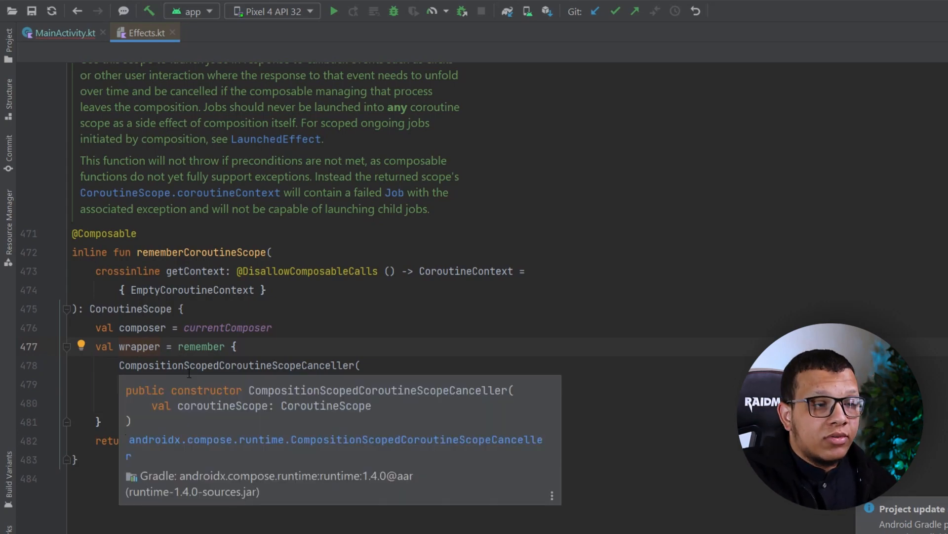
{"action": "left_click", "coordinate": [60, 32]}
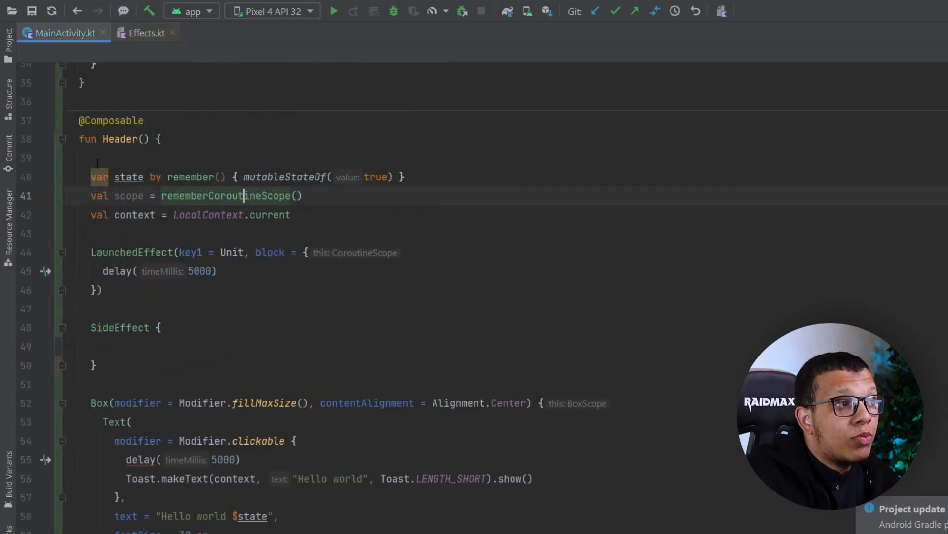
- Wrap the delay(5000) and Toast calls inside a scope.launch block in the clickable lambda
{"action": "double_click", "coordinate": [128, 195]}
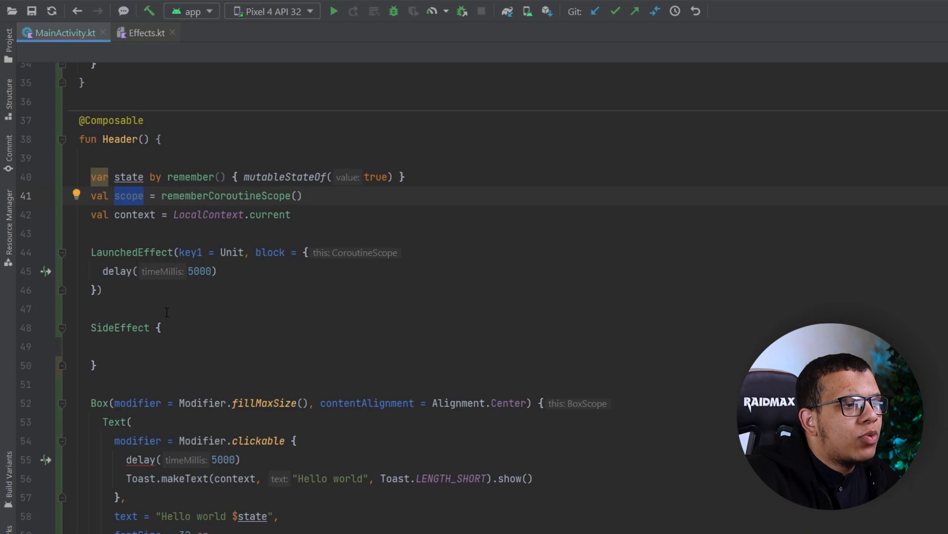
{"action": "type", "text": "scope"}
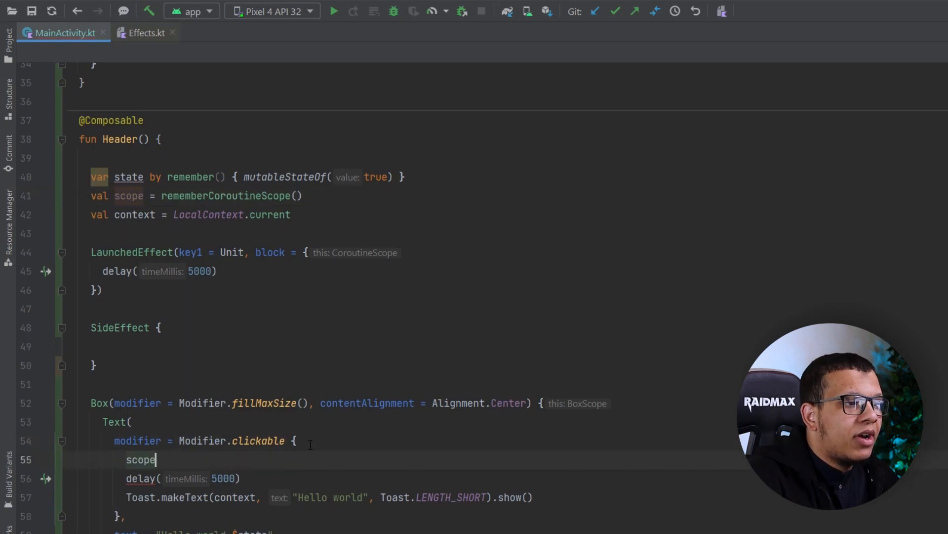
{"action": "type", "text": ".launch {"}
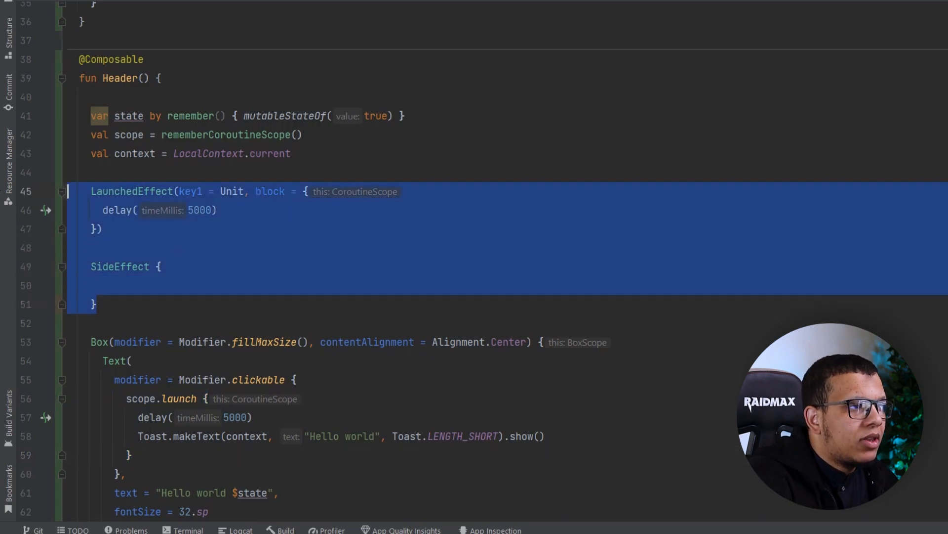
- Delete the LaunchedEffect and SideEffect blocks and run the app on the Pixel 4 emulator
{"action": "key", "text": "Delete"}
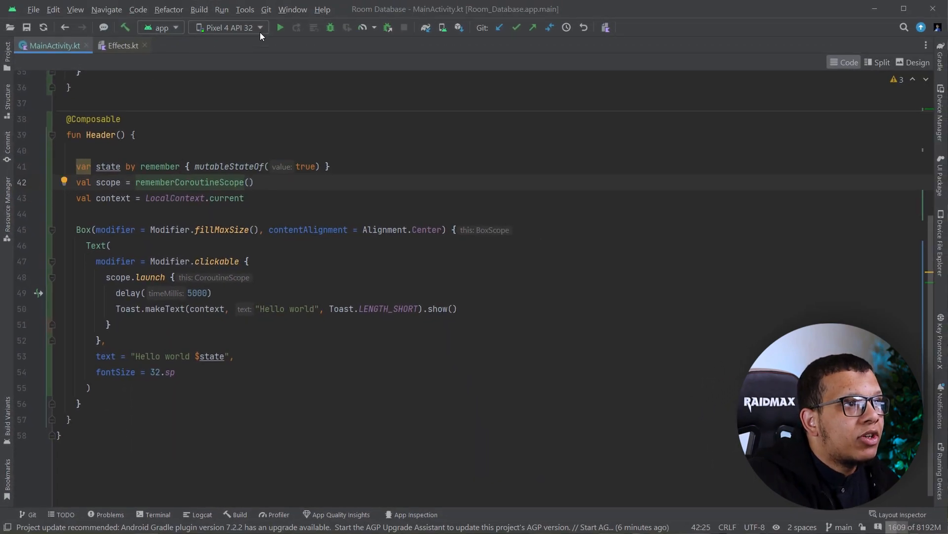
{"action": "left_click", "coordinate": [280, 28]}
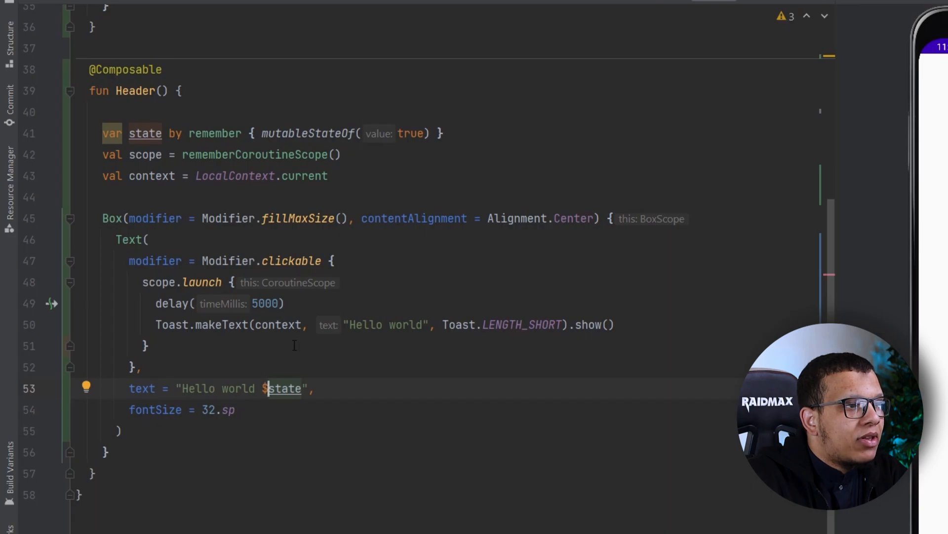
- Add state = !state on the line above scope.launch in the clickable lambda
{"action": "key", "text": "enter"}
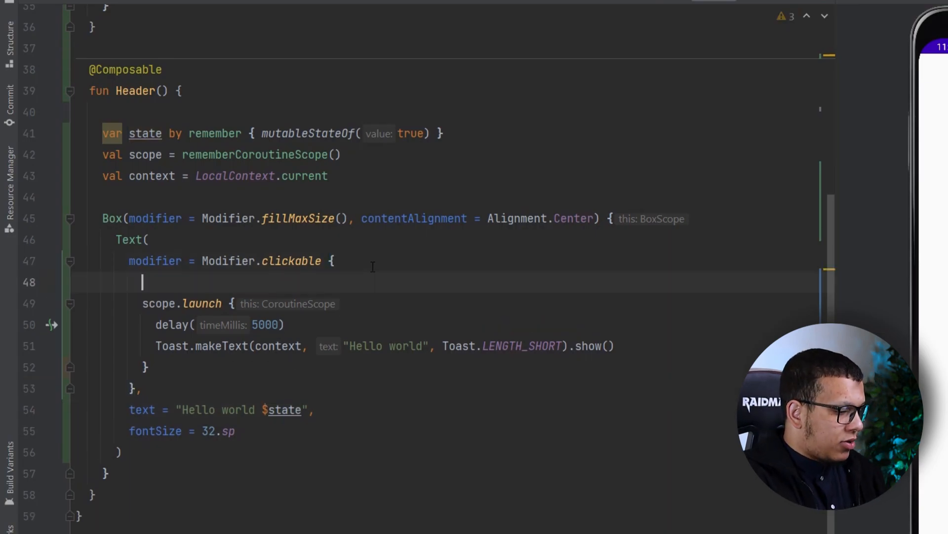
{"action": "type", "text": "state"}
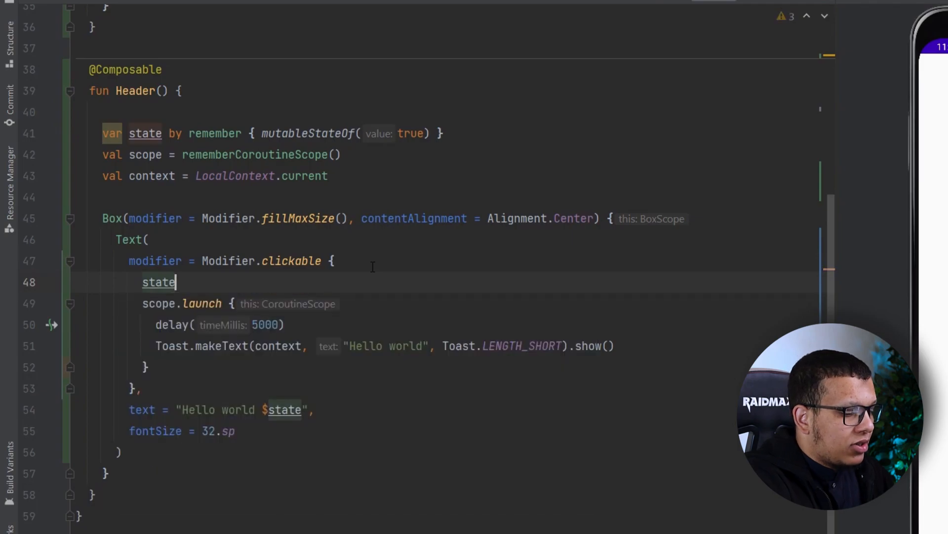
{"action": "type", "text": "= !=s"}
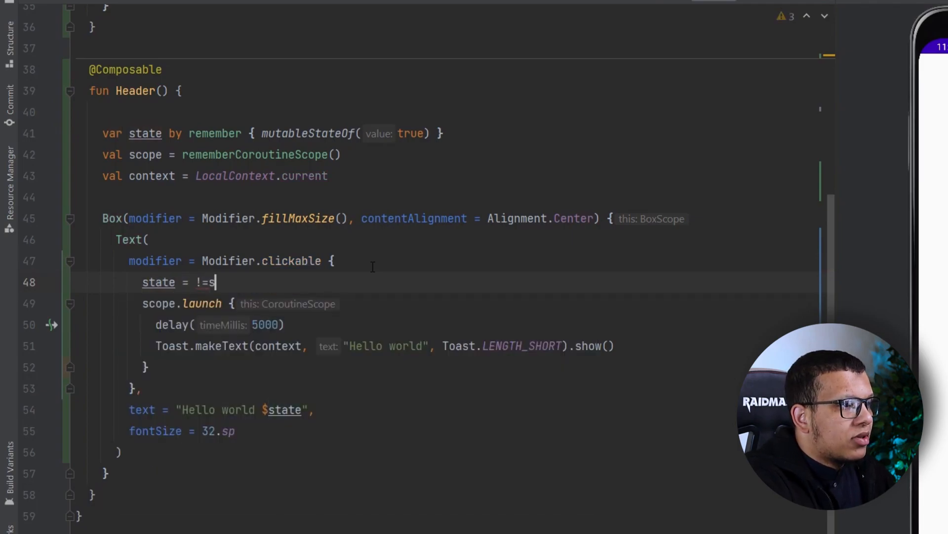
{"action": "type", "text": "state"}
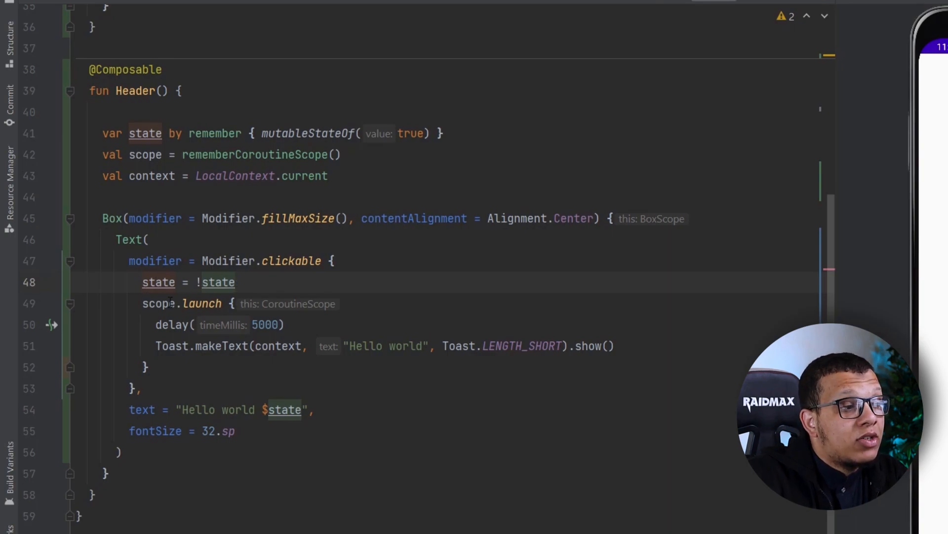
{"action": "double_click", "coordinate": [158, 282]}
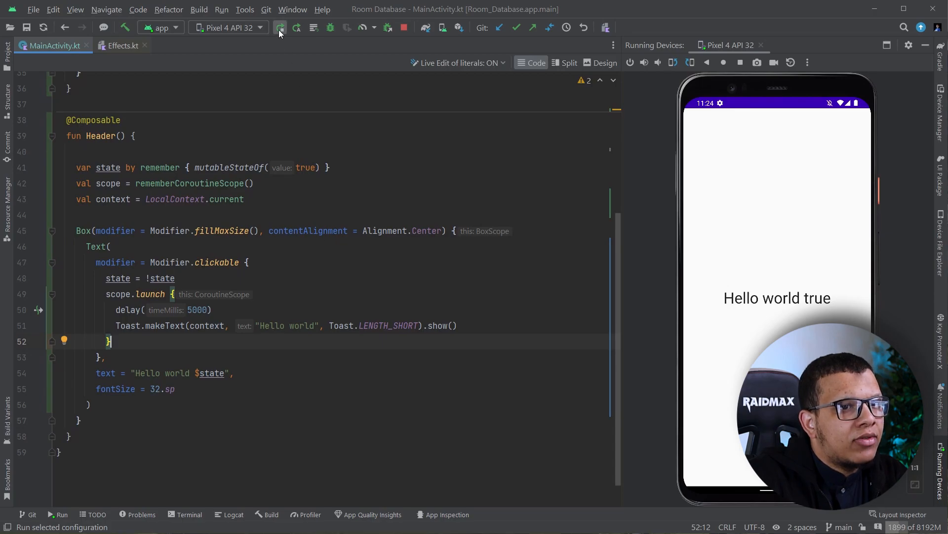
- Run the app and tap the Hello world label on the emulator to toggle the state
{"action": "left_click", "coordinate": [279, 28]}
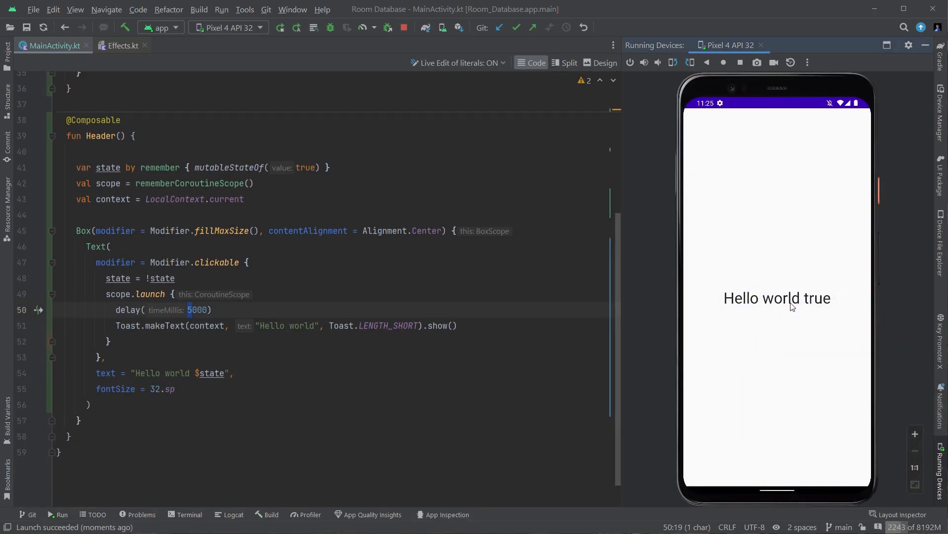
{"action": "left_click", "coordinate": [777, 297]}
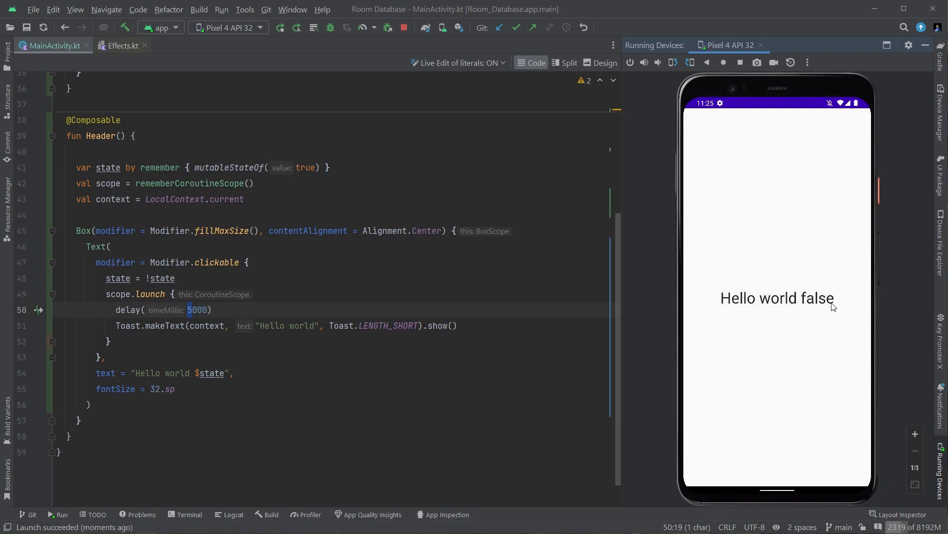
{"action": "mouse_move", "coordinate": [787, 444]}
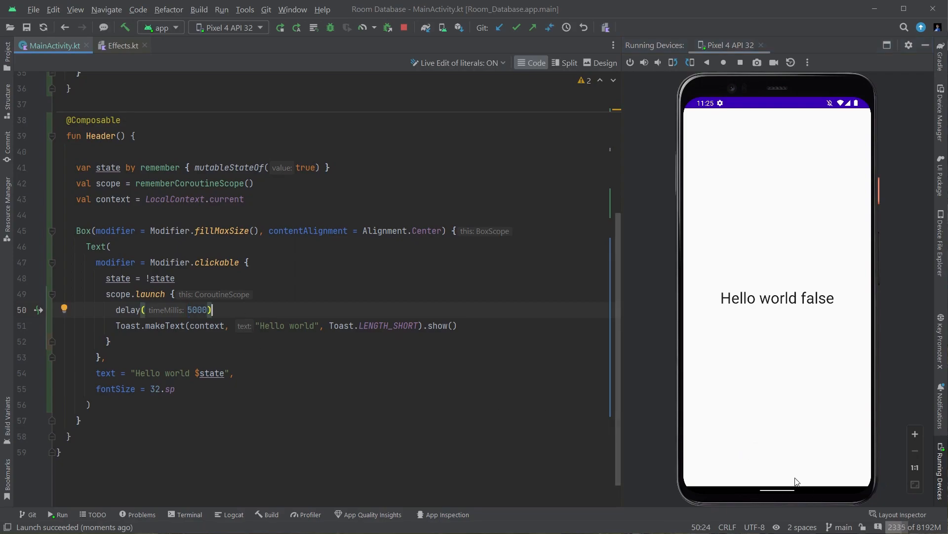
{"action": "left_click", "coordinate": [777, 298]}
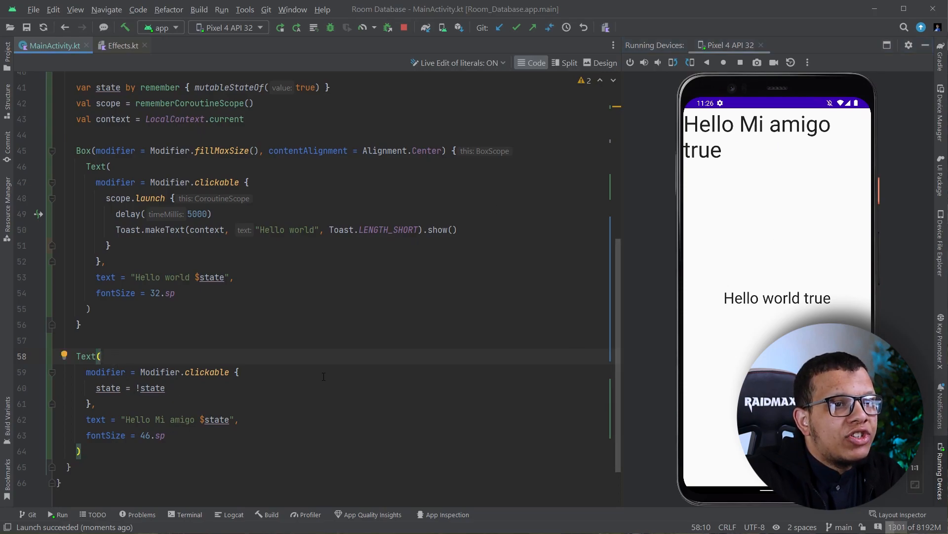
- Tap Hello Mi amigo on the emulator twice, flipping both labels to false and back to true
{"action": "left_click", "coordinate": [764, 136]}
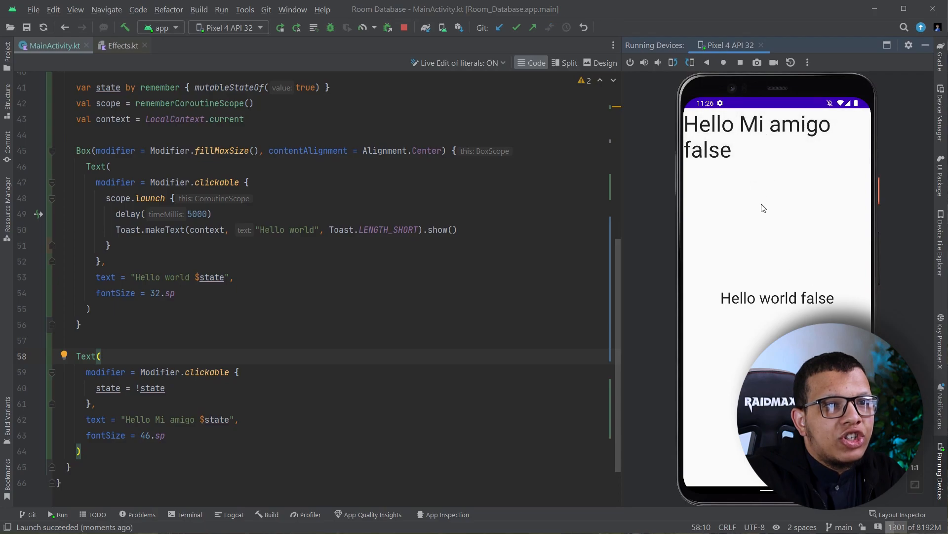
{"action": "left_click", "coordinate": [756, 136]}
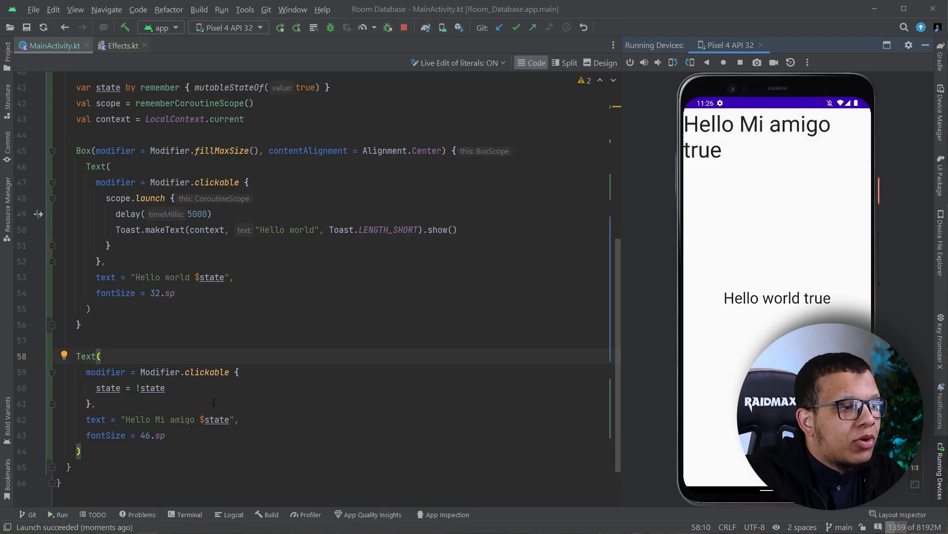
{"action": "scroll", "scroll_direction": "up", "scroll_amount": 3}
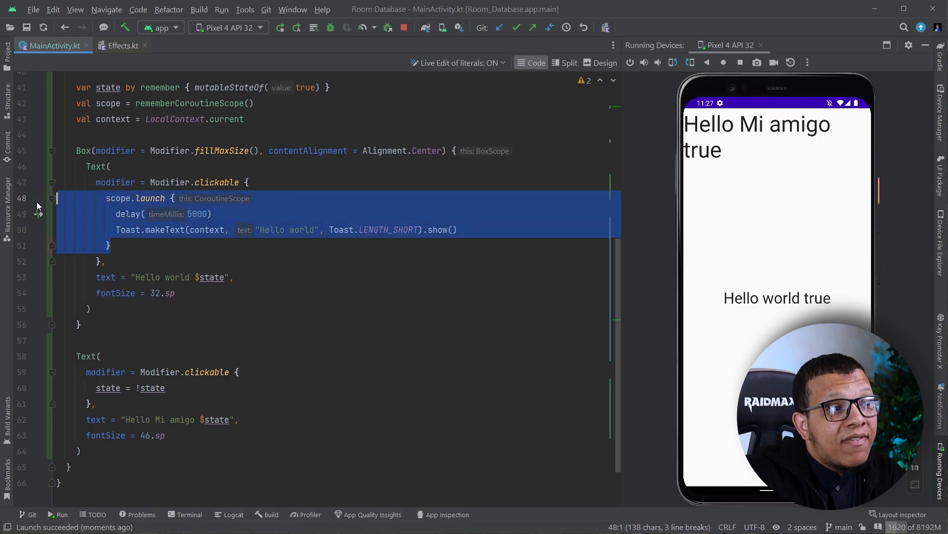
- Review the delay(5000) in scope.launch, then tap Hello world to trigger the delayed toast
{"action": "left_click", "coordinate": [111, 245]}
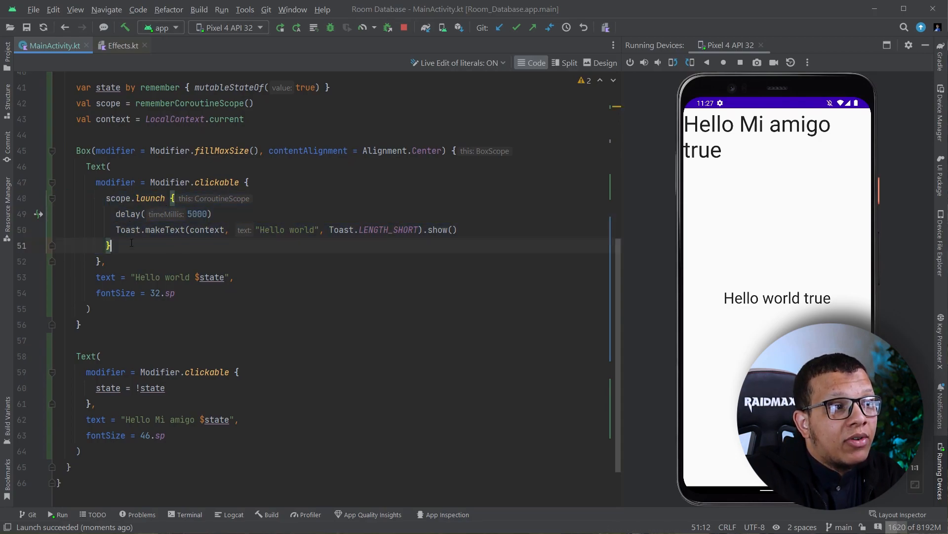
{"action": "double_click", "coordinate": [198, 213]}
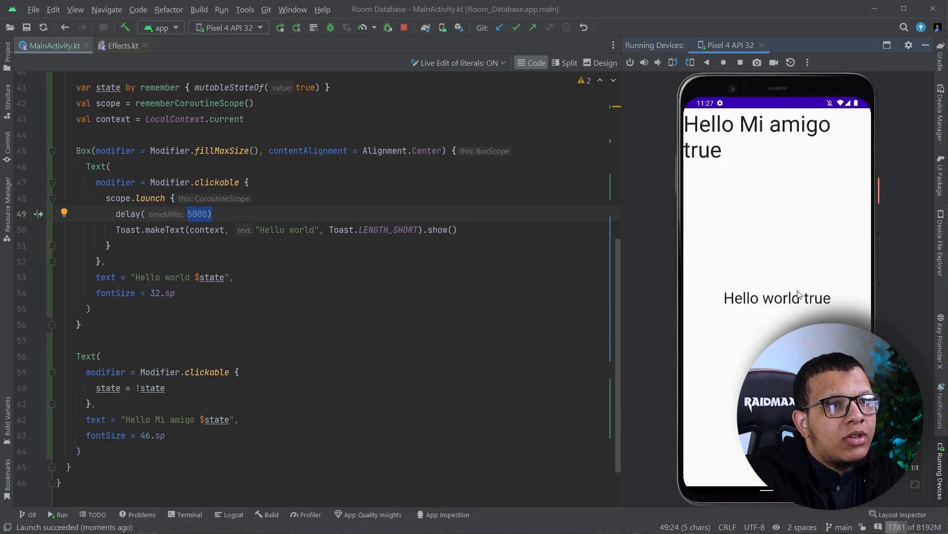
{"action": "left_click", "coordinate": [756, 137]}
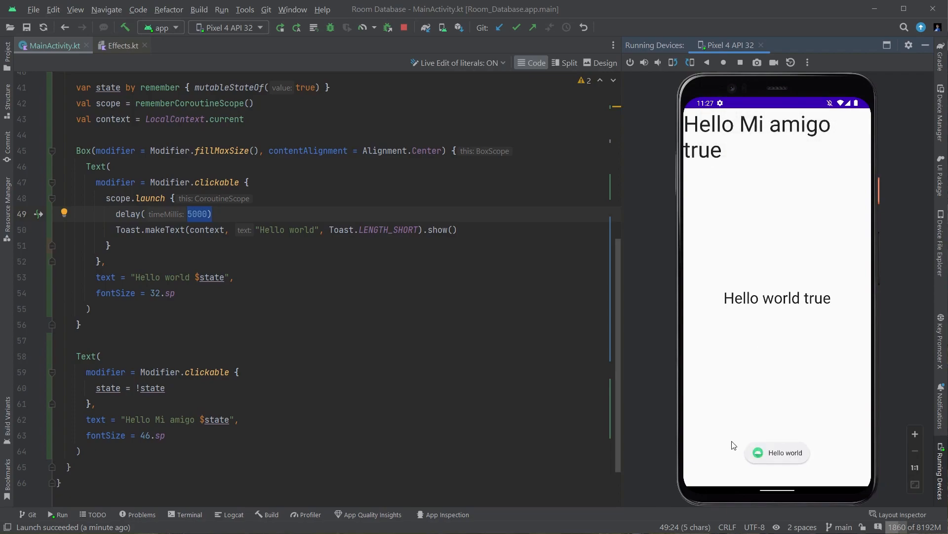
{"action": "scroll", "scroll_direction": "up", "scroll_amount": 3}
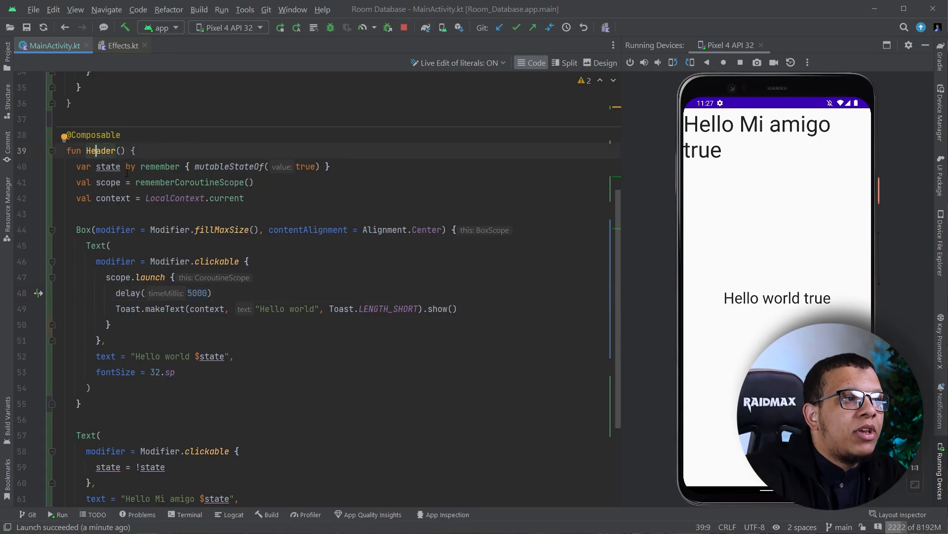
{"action": "double_click", "coordinate": [117, 277]}
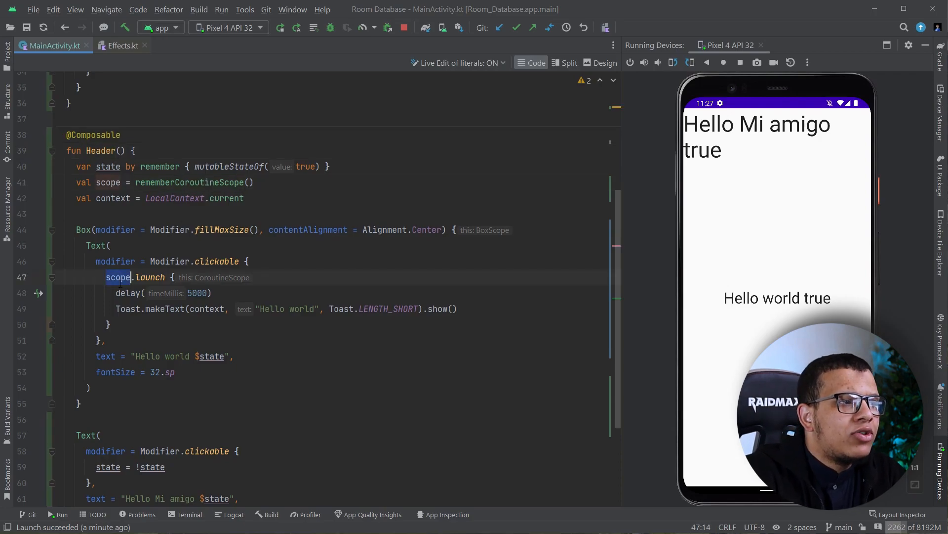
{"action": "left_click", "coordinate": [262, 214]}
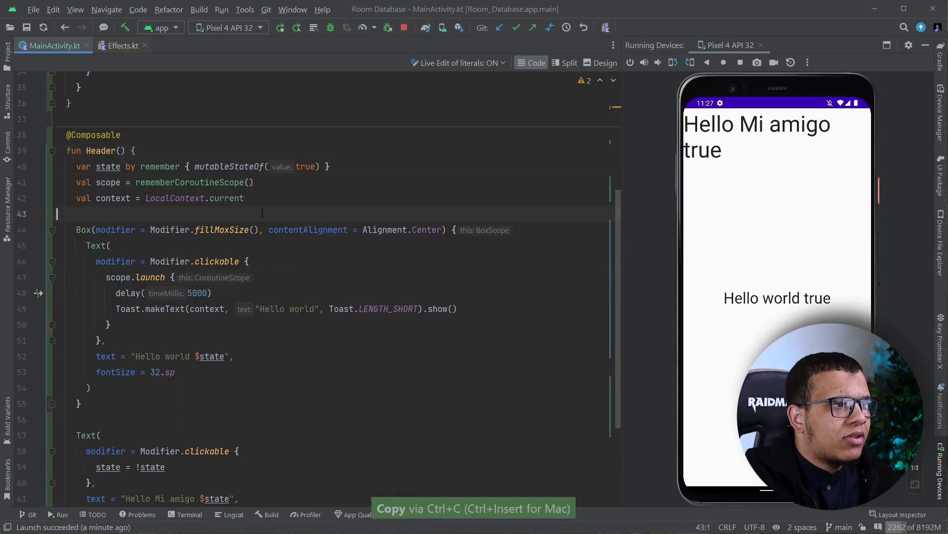
{"action": "type", "text": "scope."}
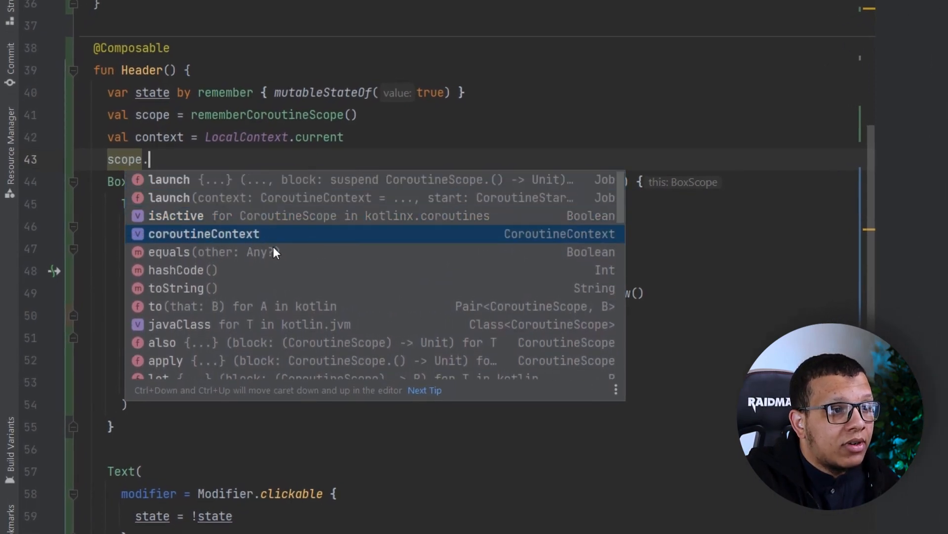
{"action": "mouse_move", "coordinate": [271, 217]}
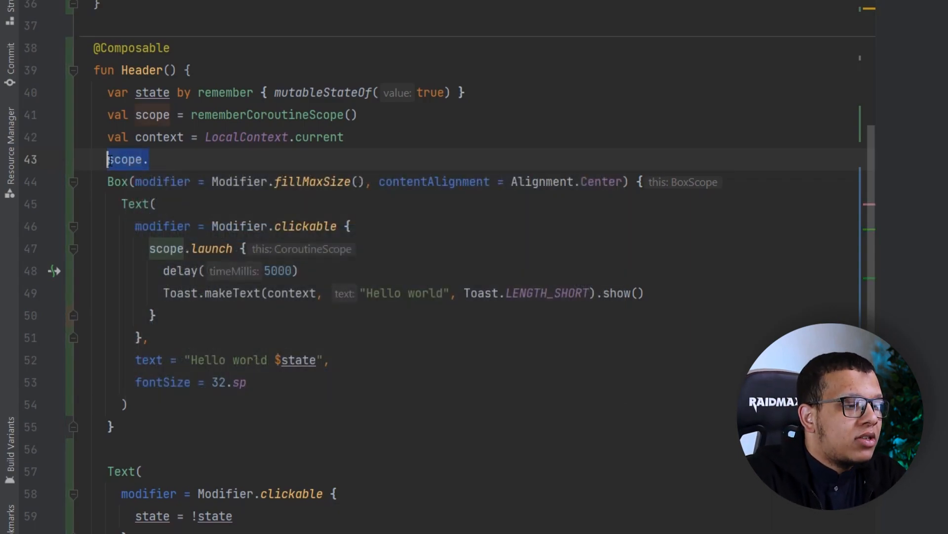
{"action": "key", "text": "Delete"}
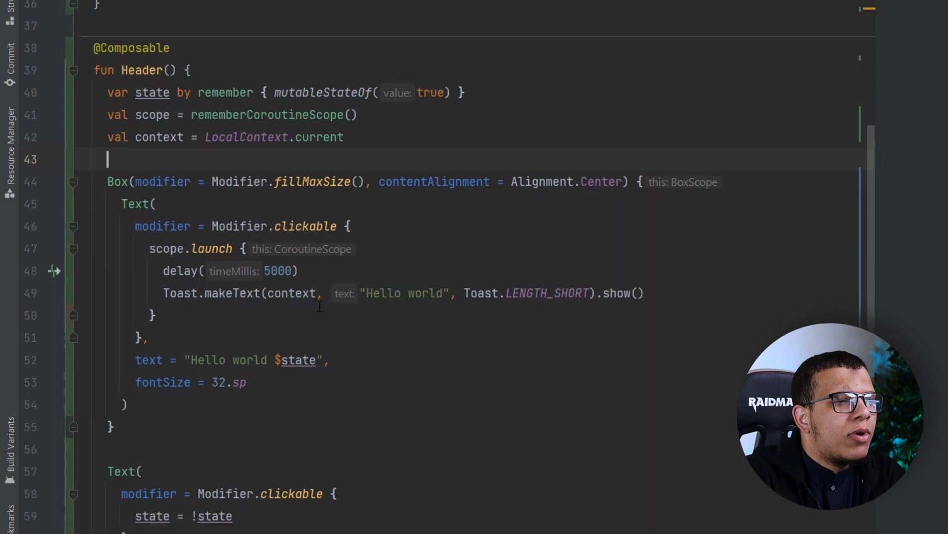
{"action": "mouse_move", "coordinate": [256, 131]}
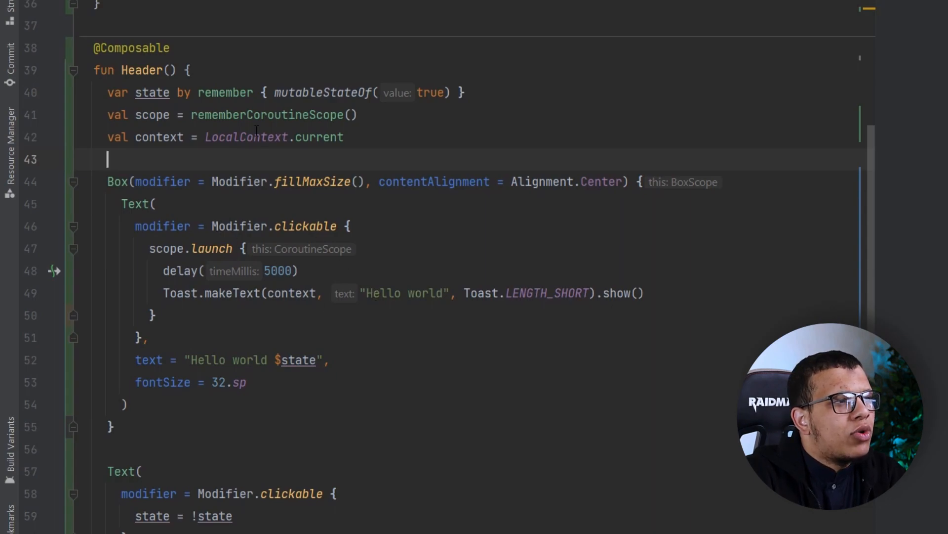
{"action": "double_click", "coordinate": [143, 70]}
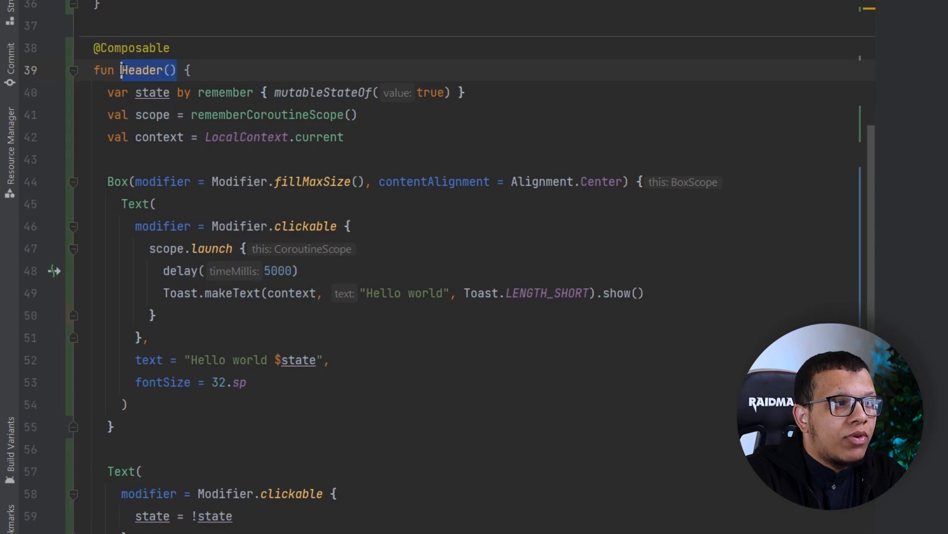
{"action": "scroll", "scroll_direction": "up", "scroll_amount": 3}
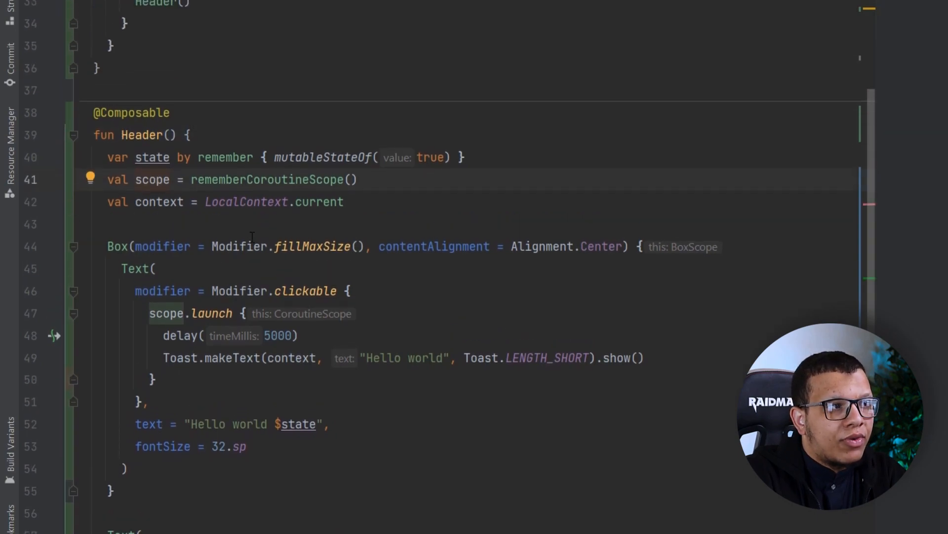
{"action": "scroll", "scroll_direction": "up", "scroll_amount": 3}
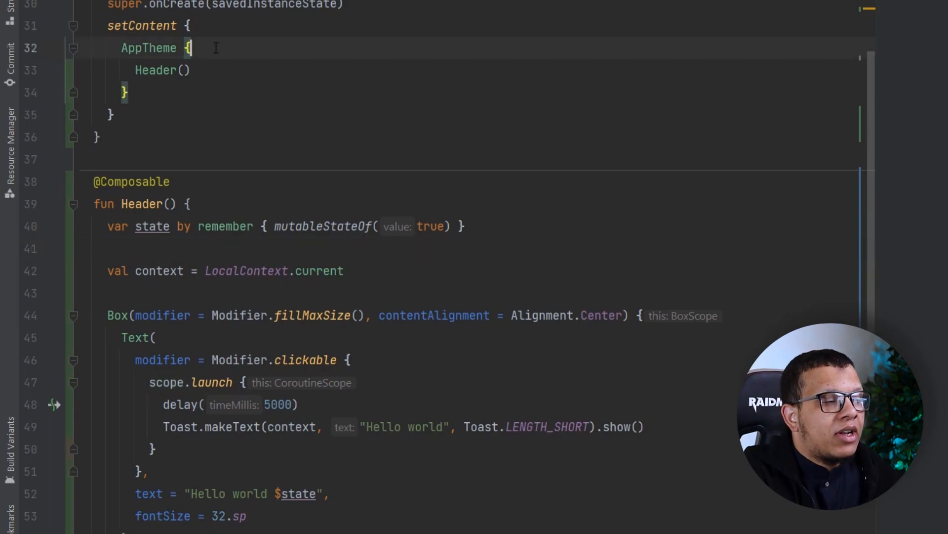
{"action": "type", "text": "val scope = rememberCoroutineScope()"}
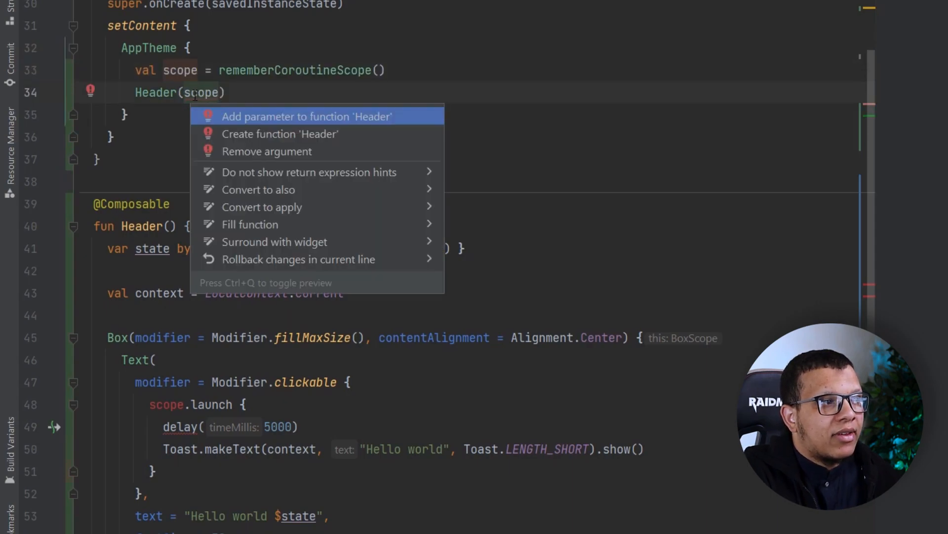
{"action": "left_click", "coordinate": [308, 117]}
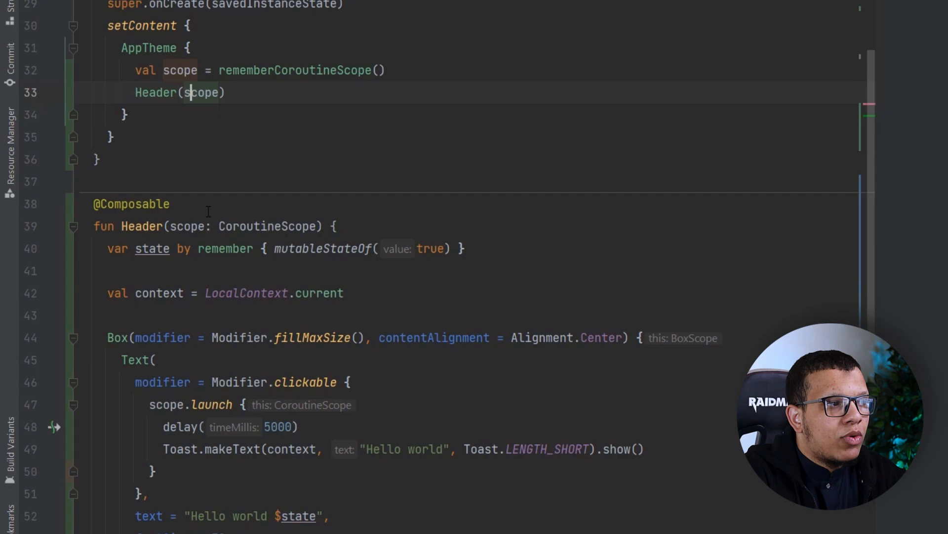
{"action": "double_click", "coordinate": [188, 226]}
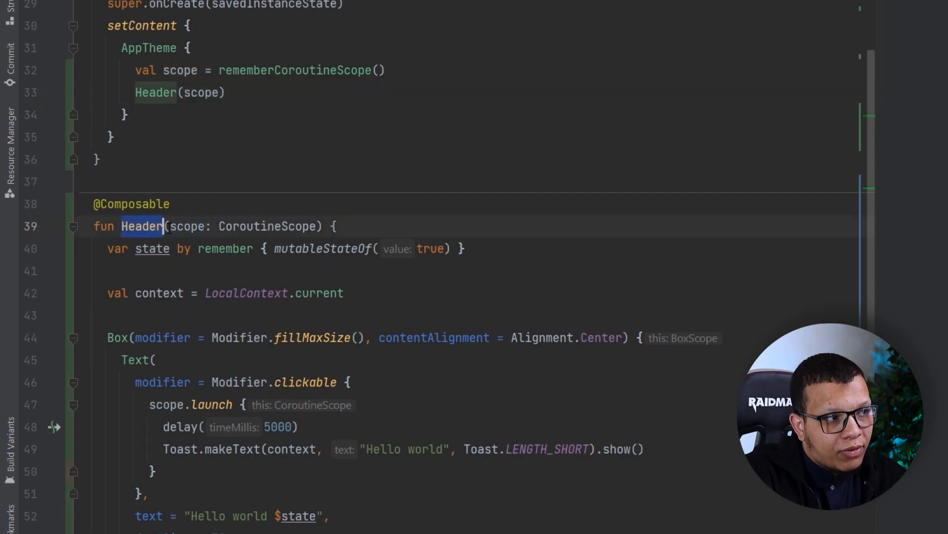
{"action": "left_click", "coordinate": [177, 69]}
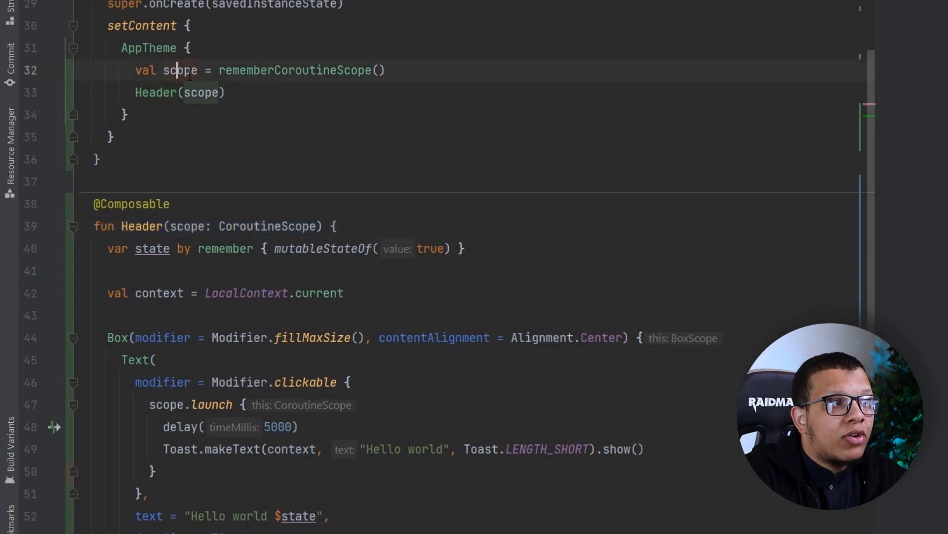
{"action": "double_click", "coordinate": [179, 70]}
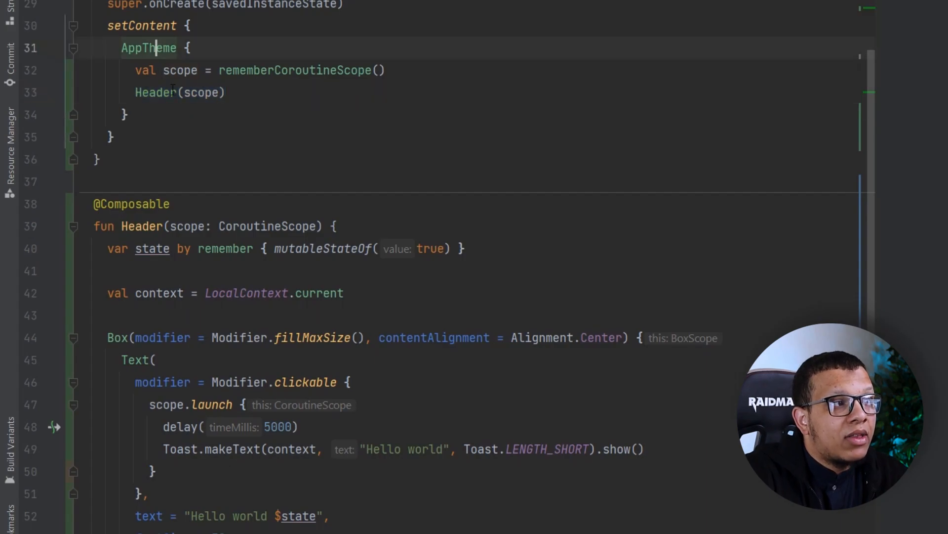
{"action": "scroll", "scroll_direction": "up", "scroll_amount": 3}
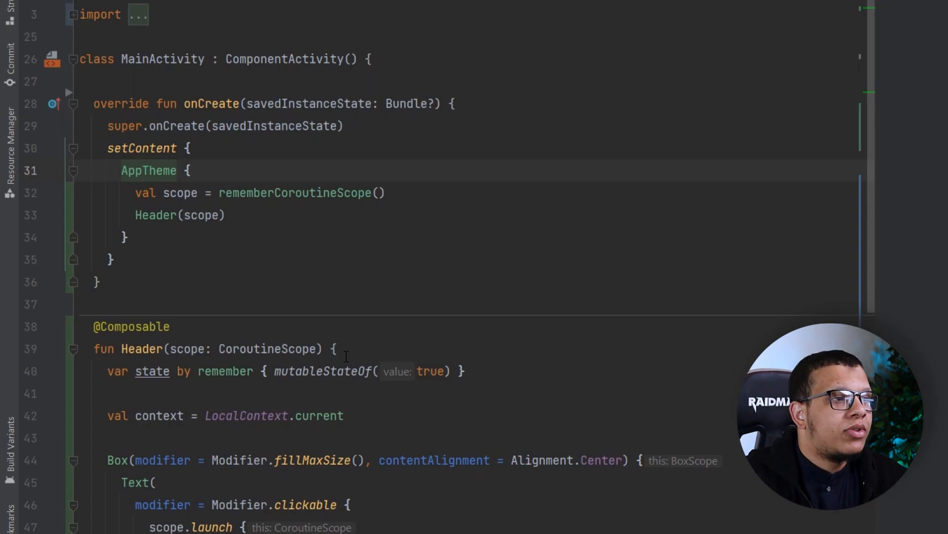
- Scroll through the rememberCoroutineScope source to read its rendered documentation comment
{"action": "scroll", "scroll_direction": "down", "scroll_amount": 3}
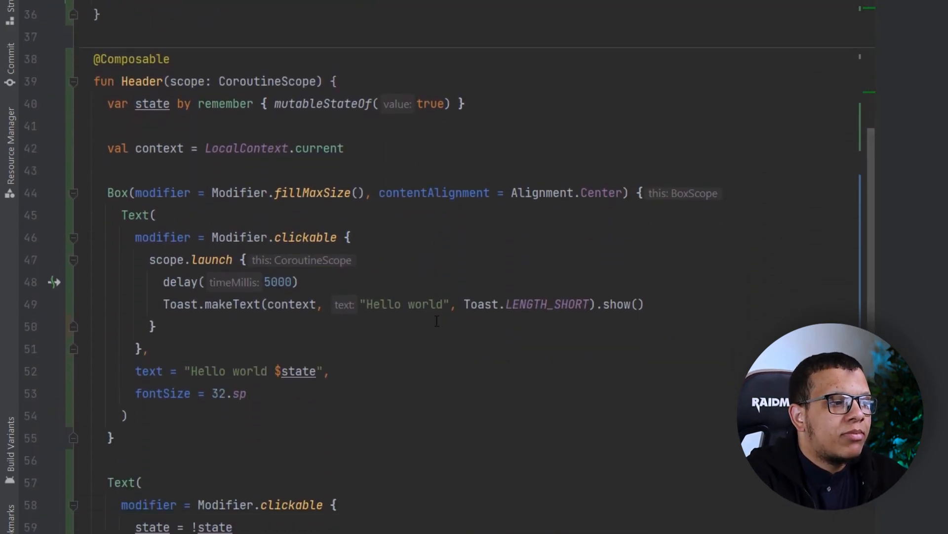
{"action": "scroll", "scroll_direction": "up", "scroll_amount": 3}
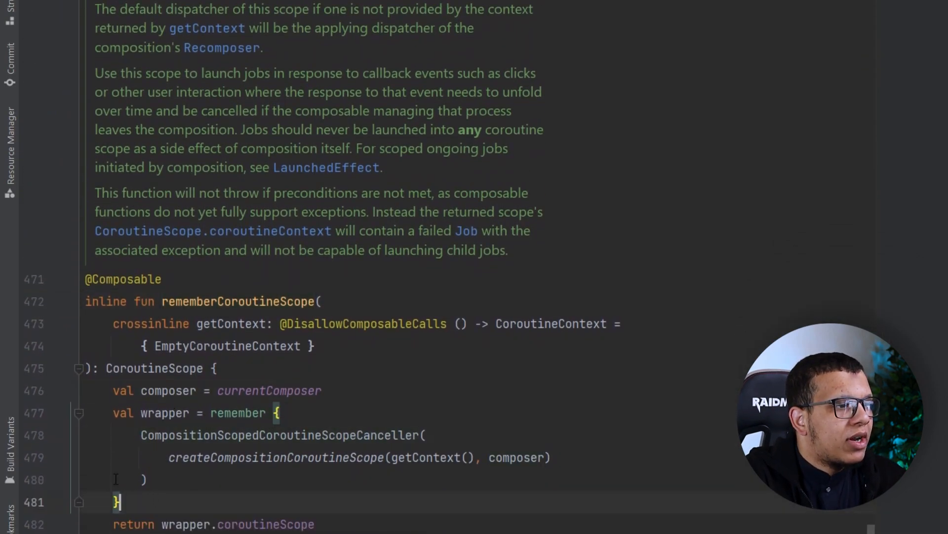
{"action": "scroll", "scroll_direction": "up", "scroll_amount": 3}
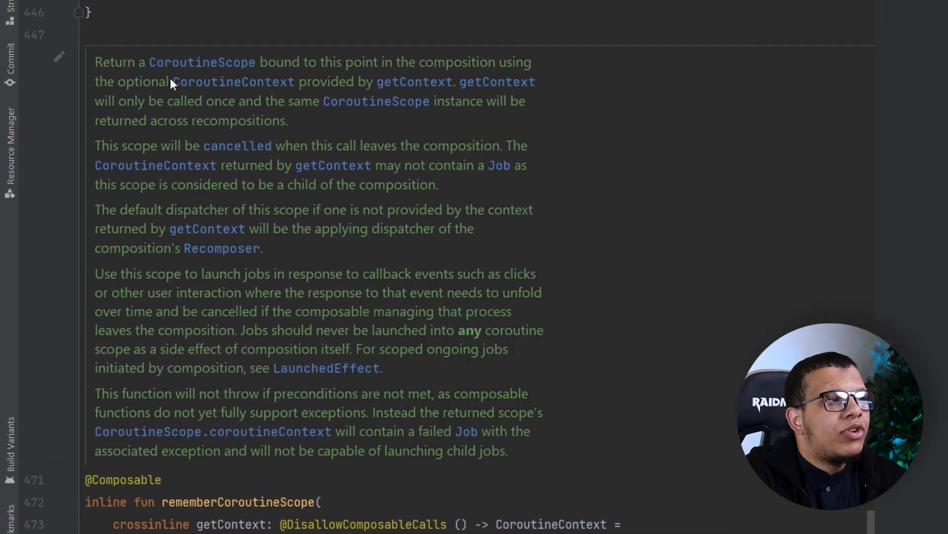
{"action": "mouse_move", "coordinate": [360, 87]}
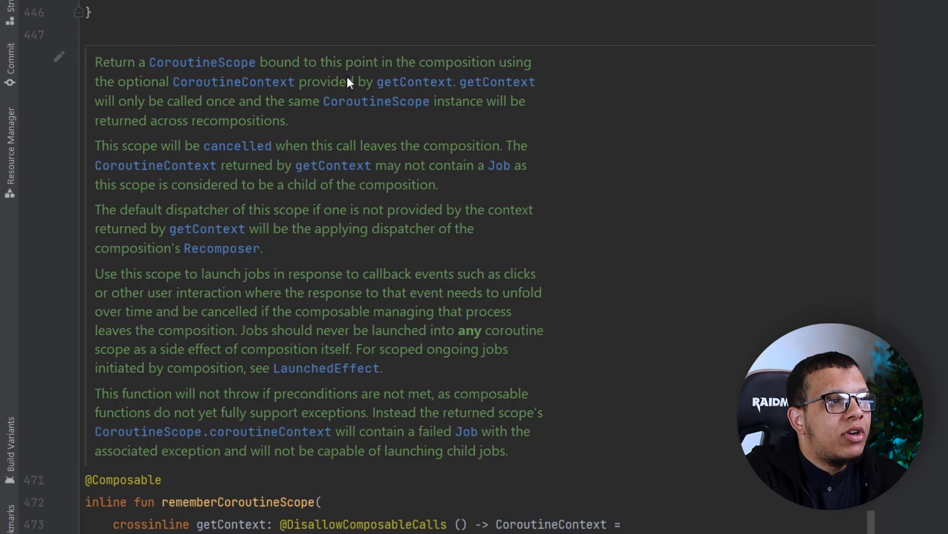
{"action": "scroll", "scroll_direction": "down", "scroll_amount": 3}
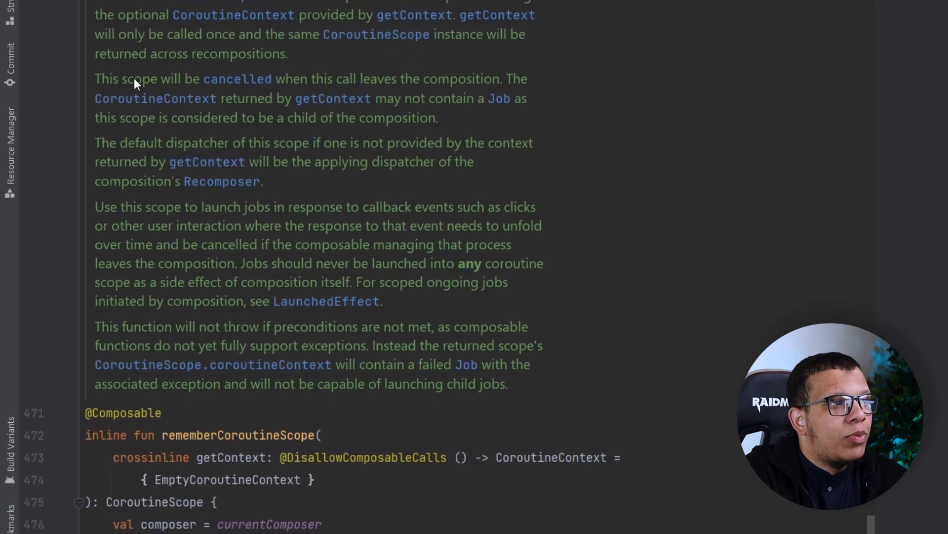
{"action": "mouse_move", "coordinate": [150, 159]}
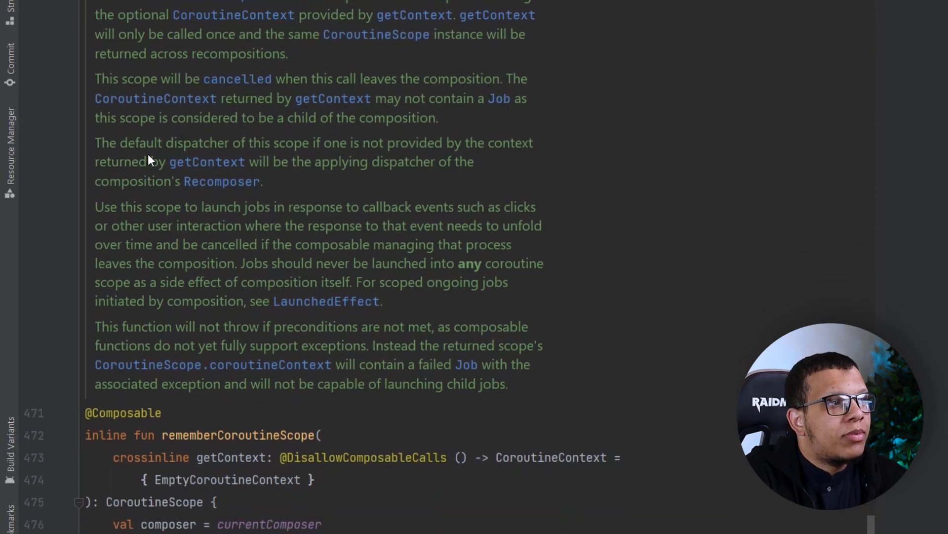
{"action": "mouse_move", "coordinate": [485, 98]}
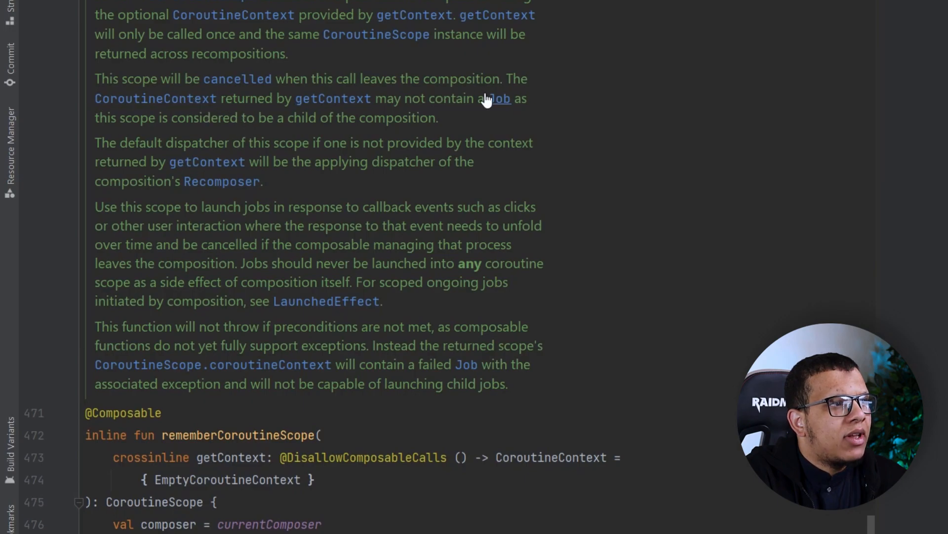
{"action": "mouse_move", "coordinate": [421, 124]}
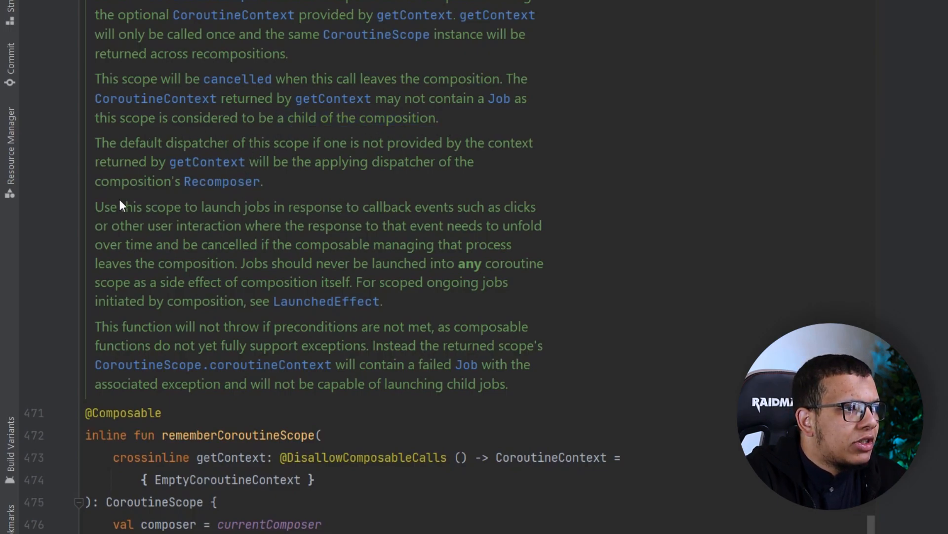
{"action": "scroll", "scroll_direction": "down", "scroll_amount": 3}
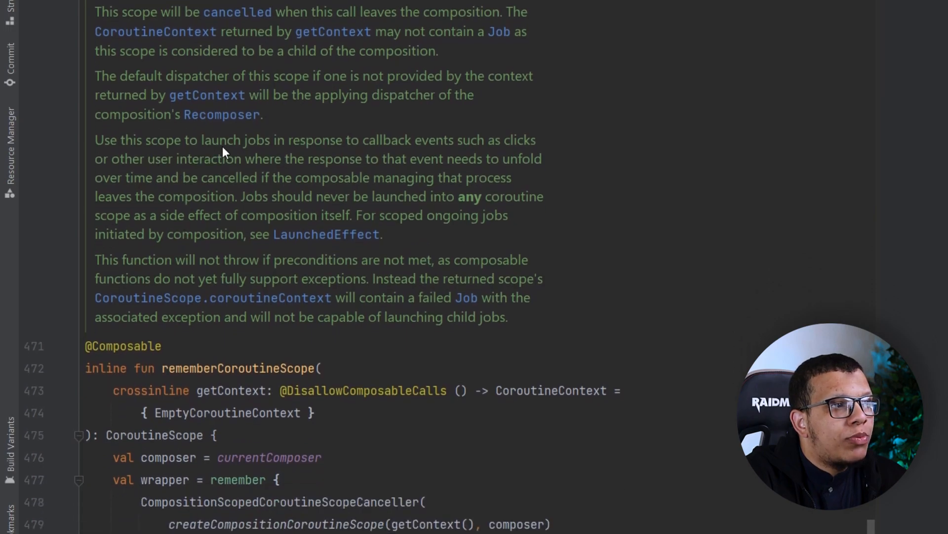
{"action": "mouse_move", "coordinate": [515, 146]}
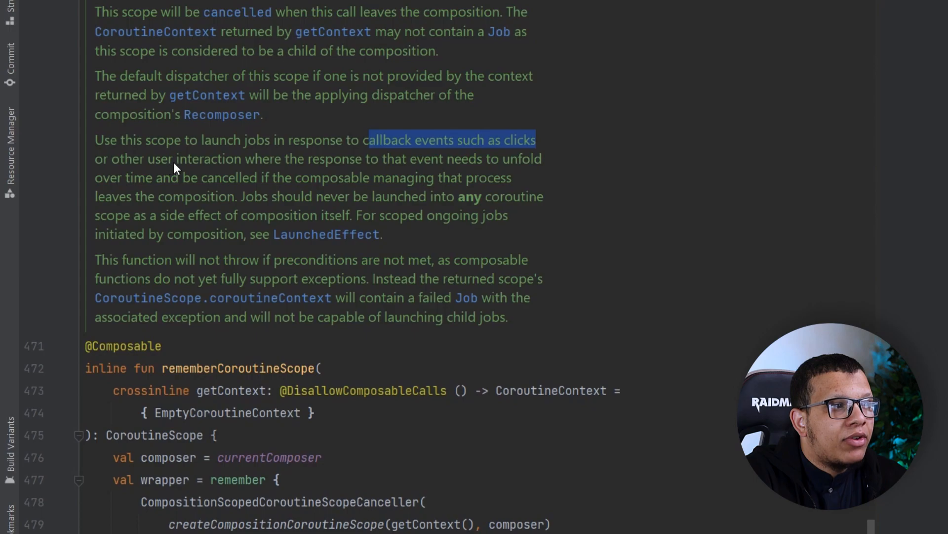
{"action": "mouse_move", "coordinate": [516, 169]}
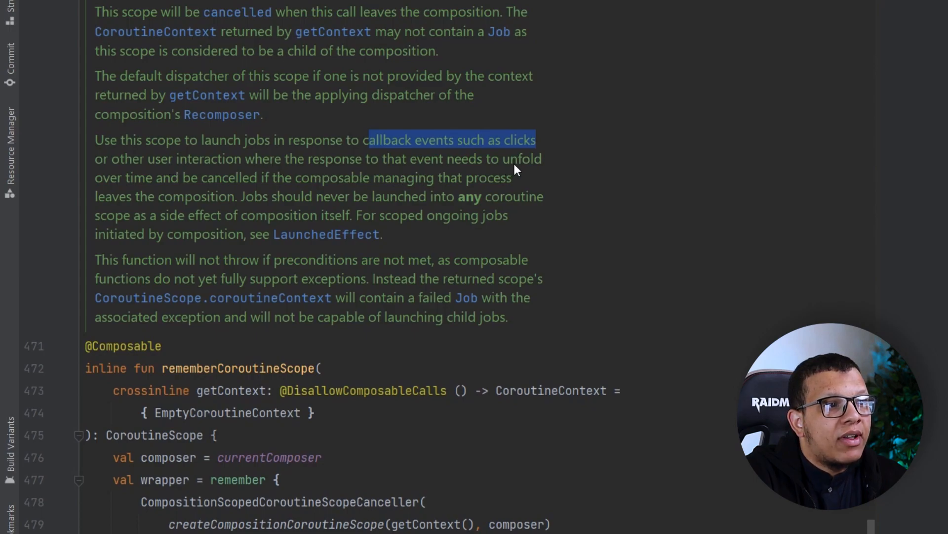
{"action": "mouse_move", "coordinate": [185, 190]}
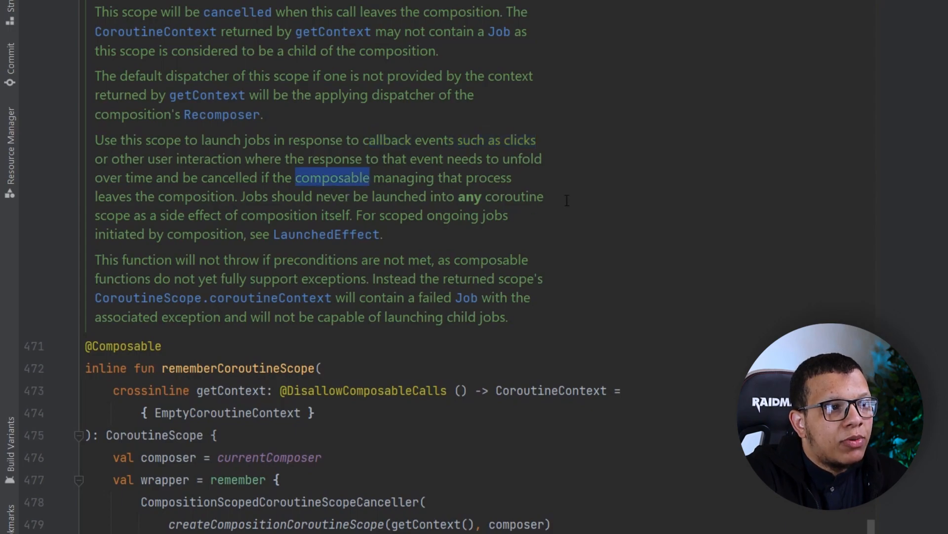
{"action": "mouse_move", "coordinate": [246, 204]}
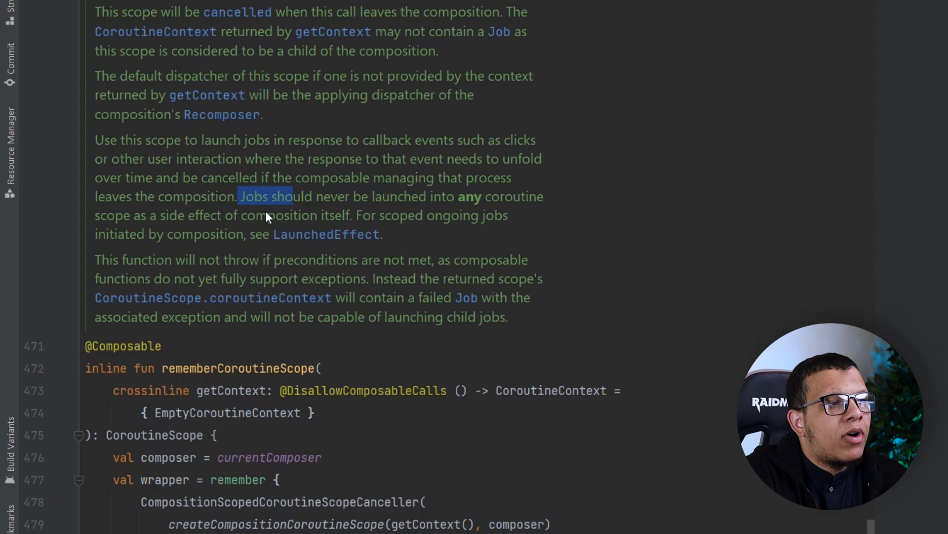
{"action": "mouse_move", "coordinate": [366, 218]}
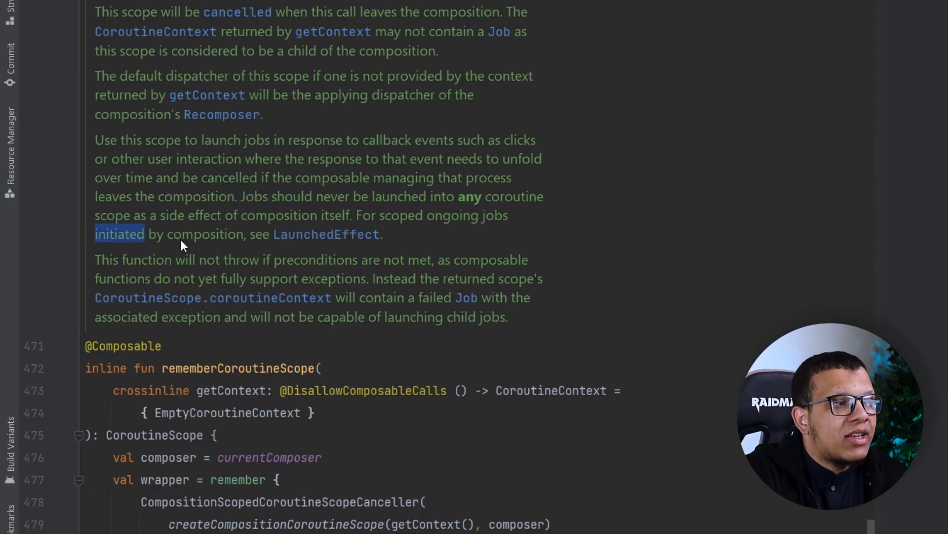
{"action": "mouse_move", "coordinate": [194, 237]}
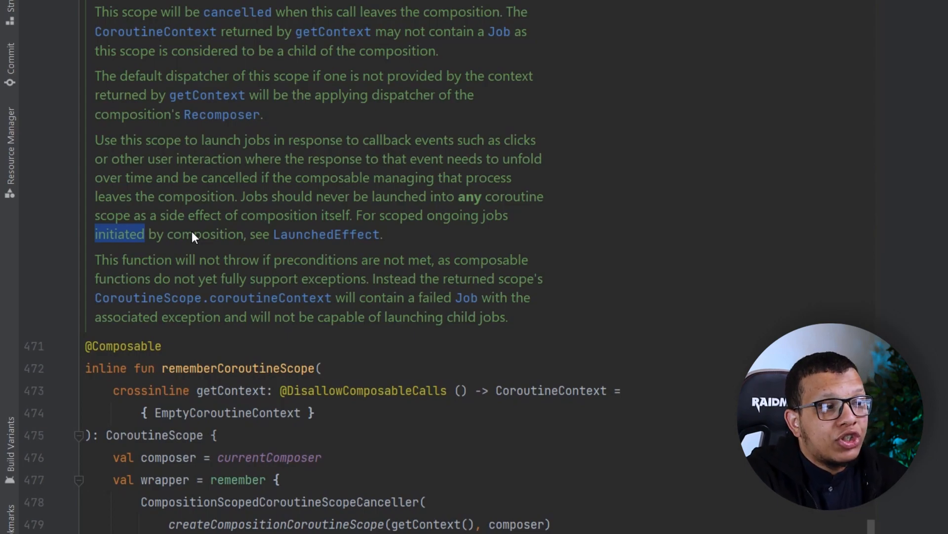
{"action": "mouse_move", "coordinate": [284, 259]}
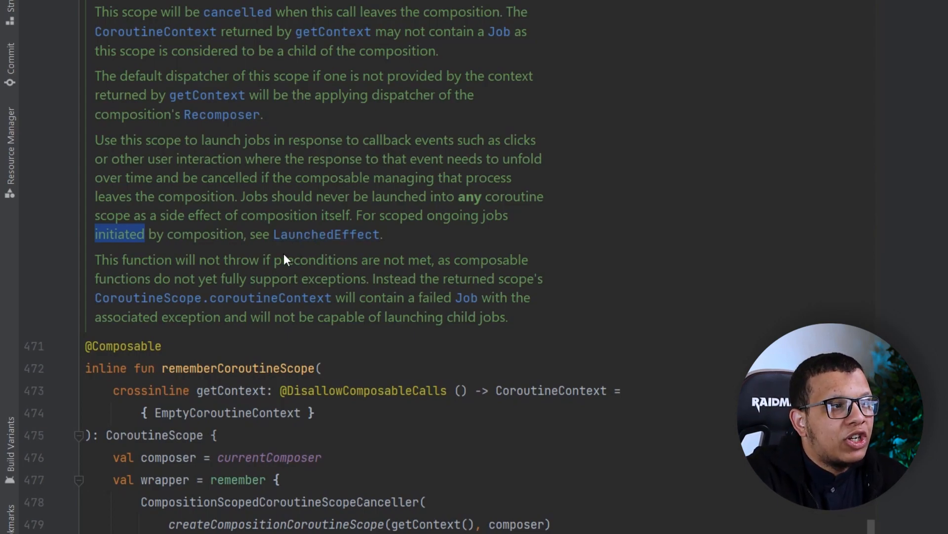
{"action": "scroll", "scroll_direction": "up", "scroll_amount": 3}
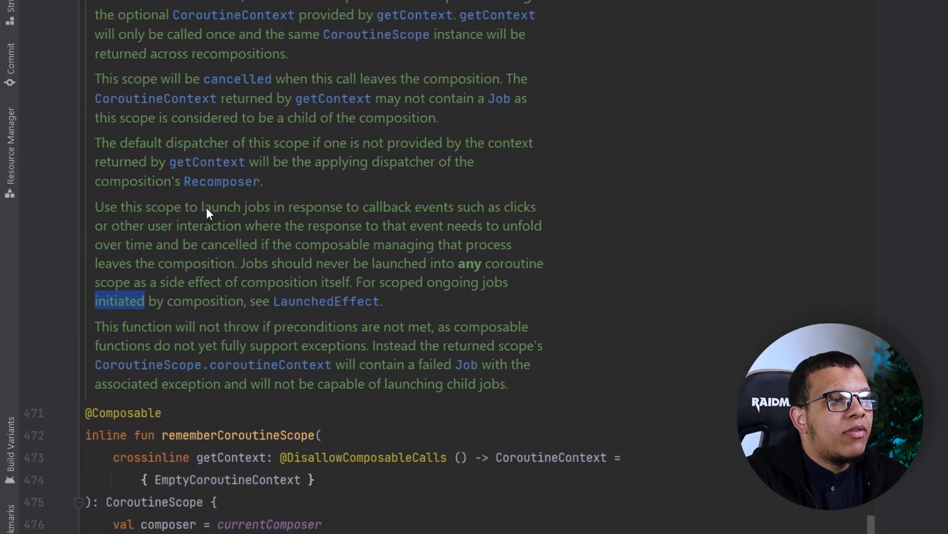
{"action": "double_click", "coordinate": [433, 206]}
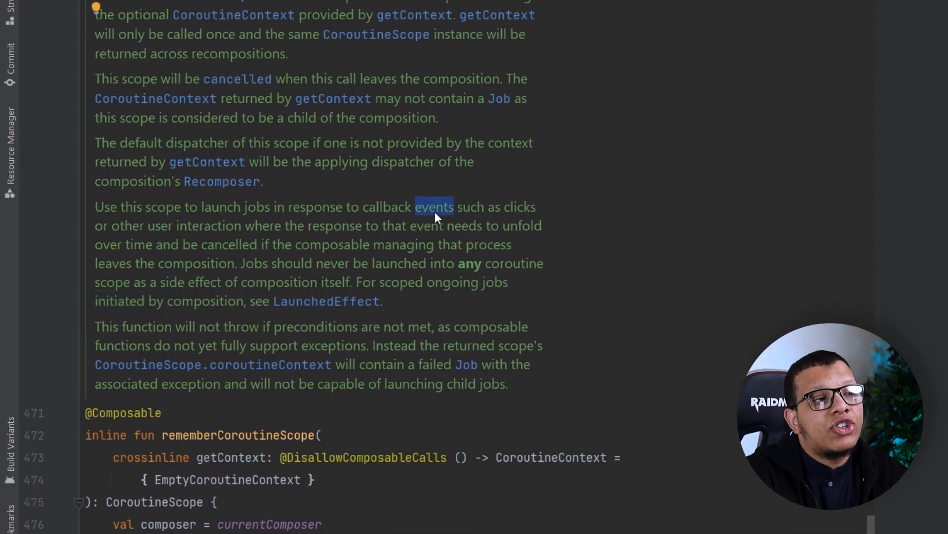
{"action": "mouse_move", "coordinate": [313, 220]}
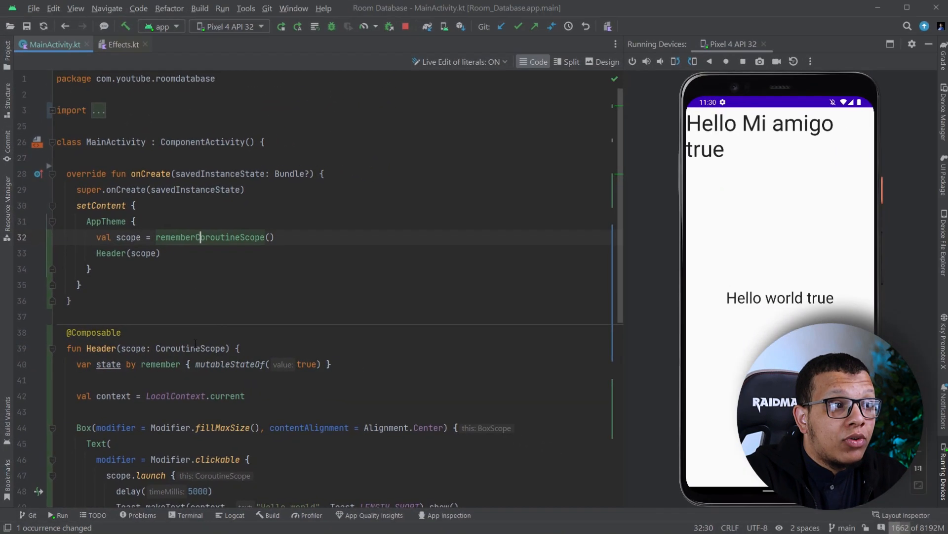
- Scroll MainActivity.kt to view Header's clickable Text launching the coroutine via scope.launch
{"action": "scroll", "scroll_direction": "down", "scroll_amount": 3}
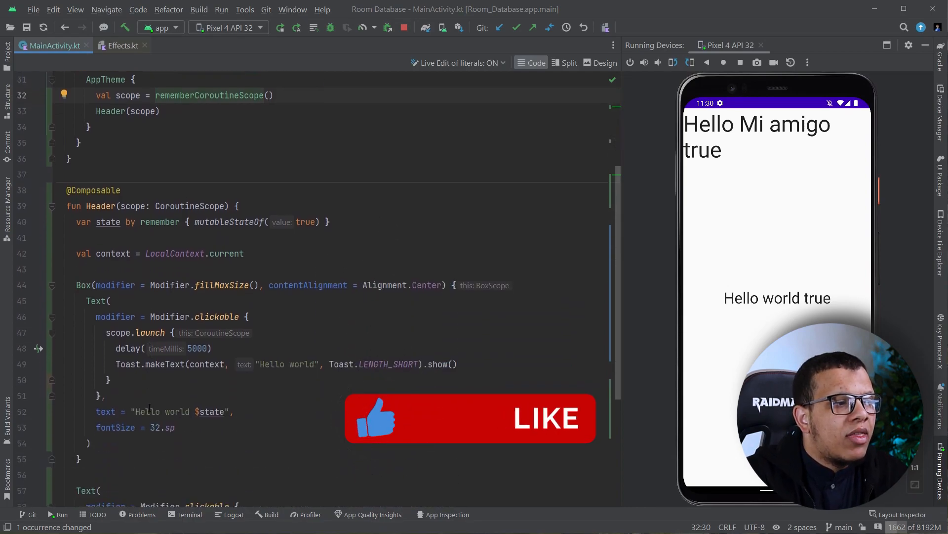